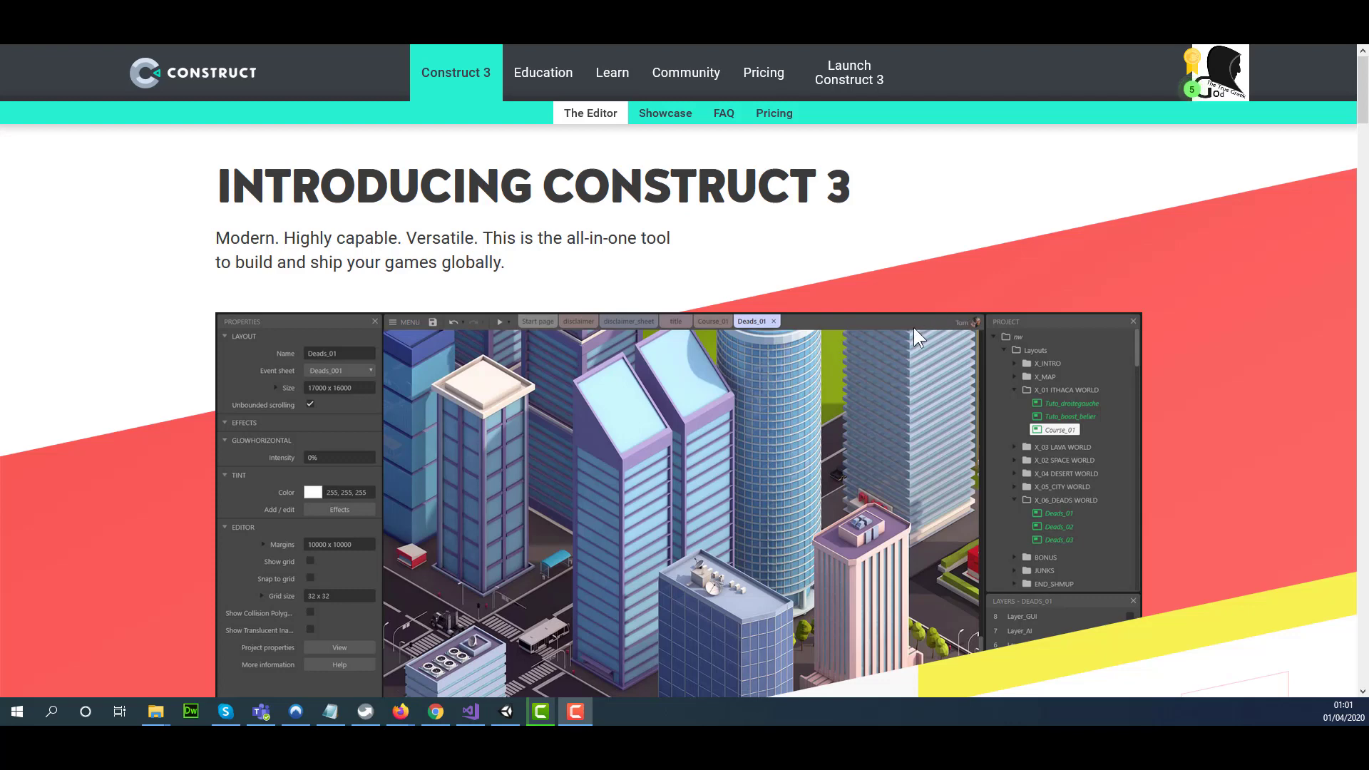
mouse_move(879, 340)
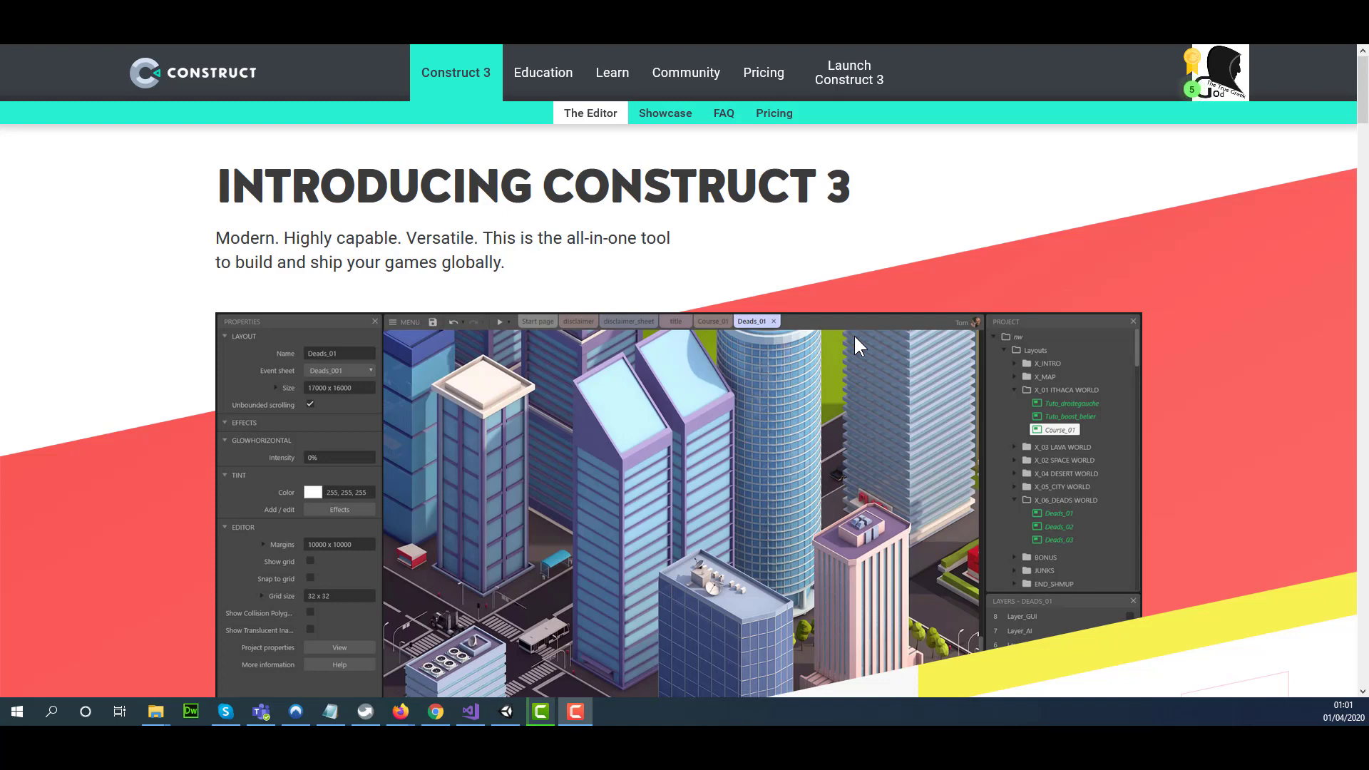
mouse_move(847, 72)
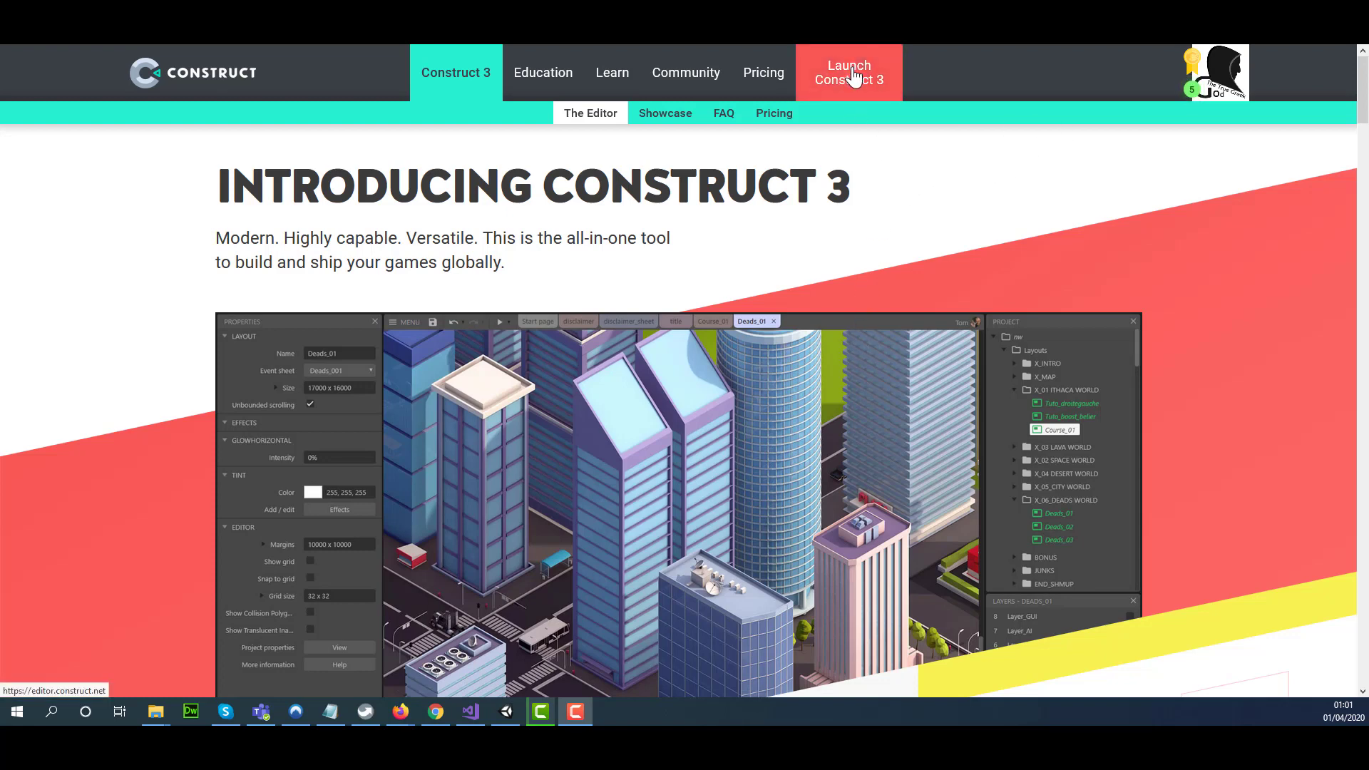
mouse_move(854, 79)
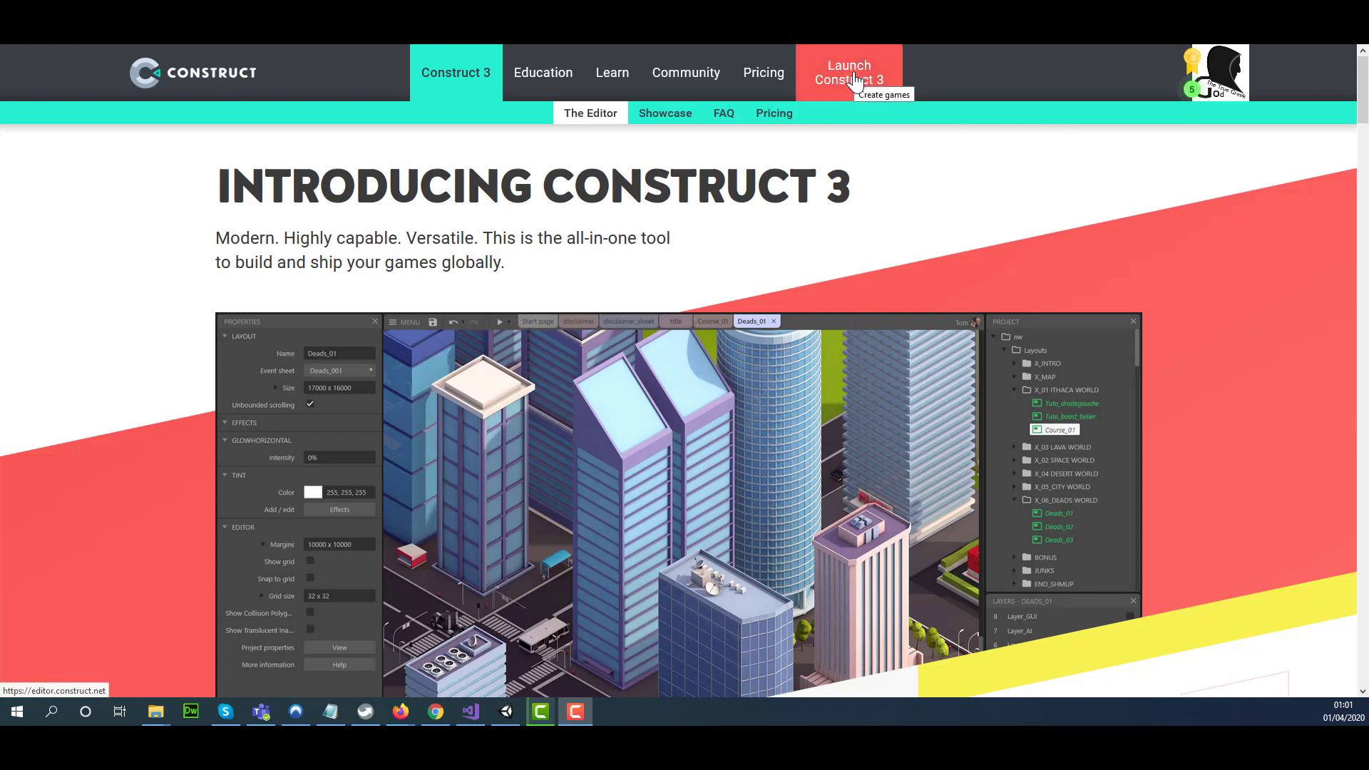
mouse_move(424, 122)
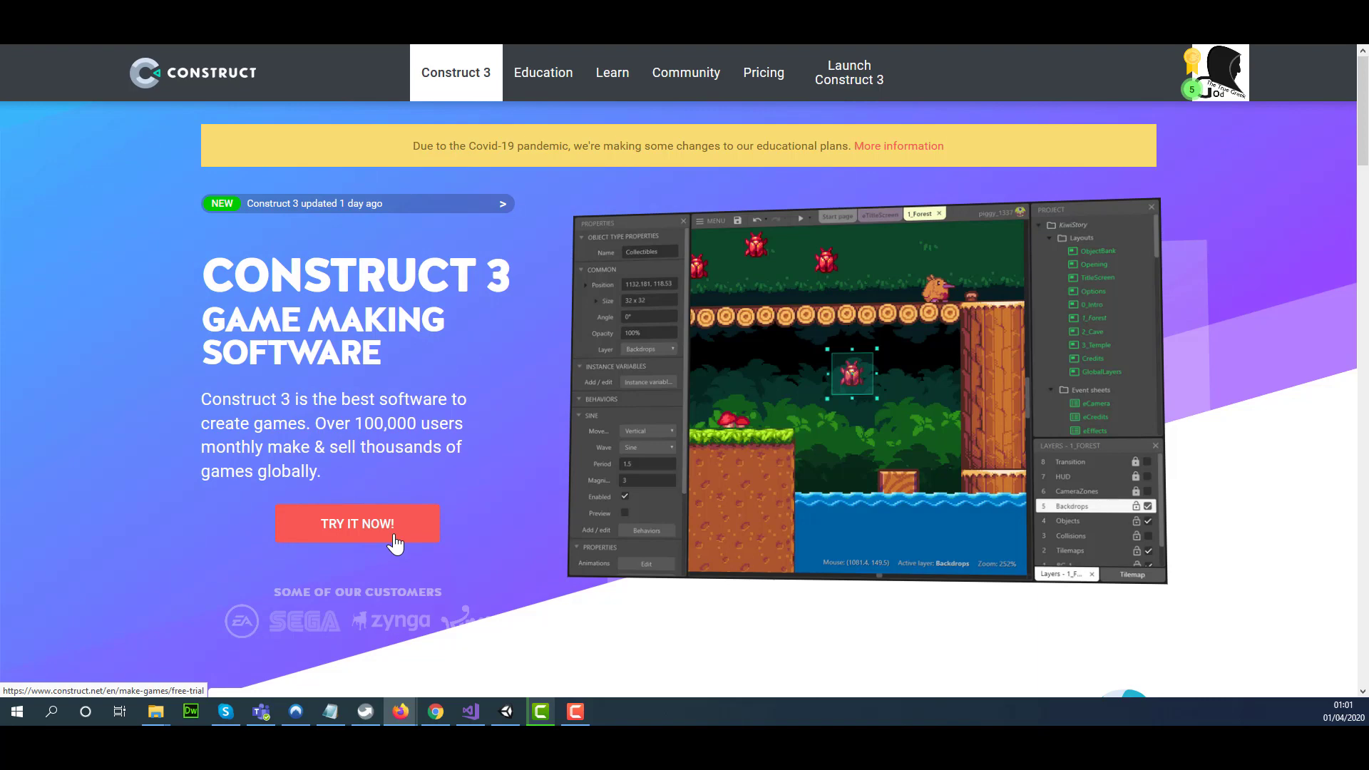
Step: Open the Construct 3 free trial from construct.net and launch the browser editor
left_click(357, 524)
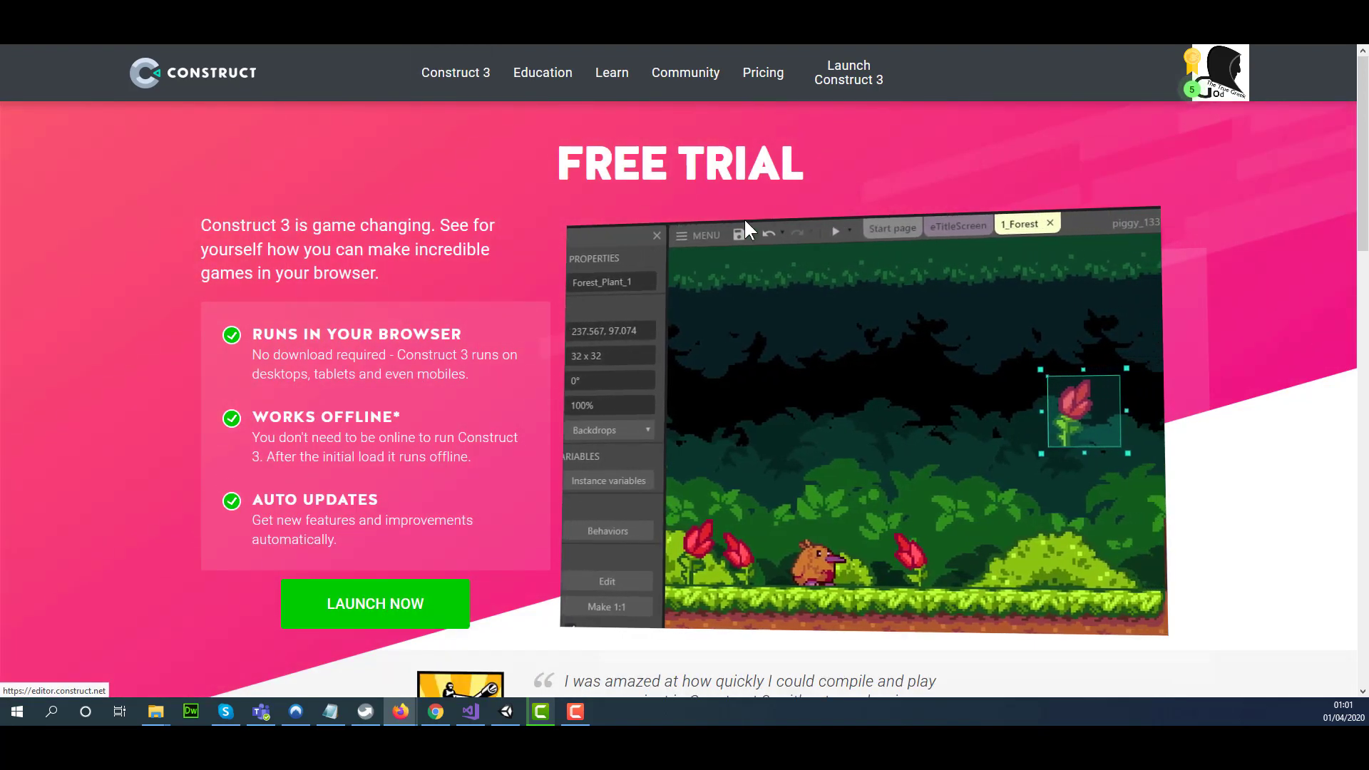
left_click(374, 603)
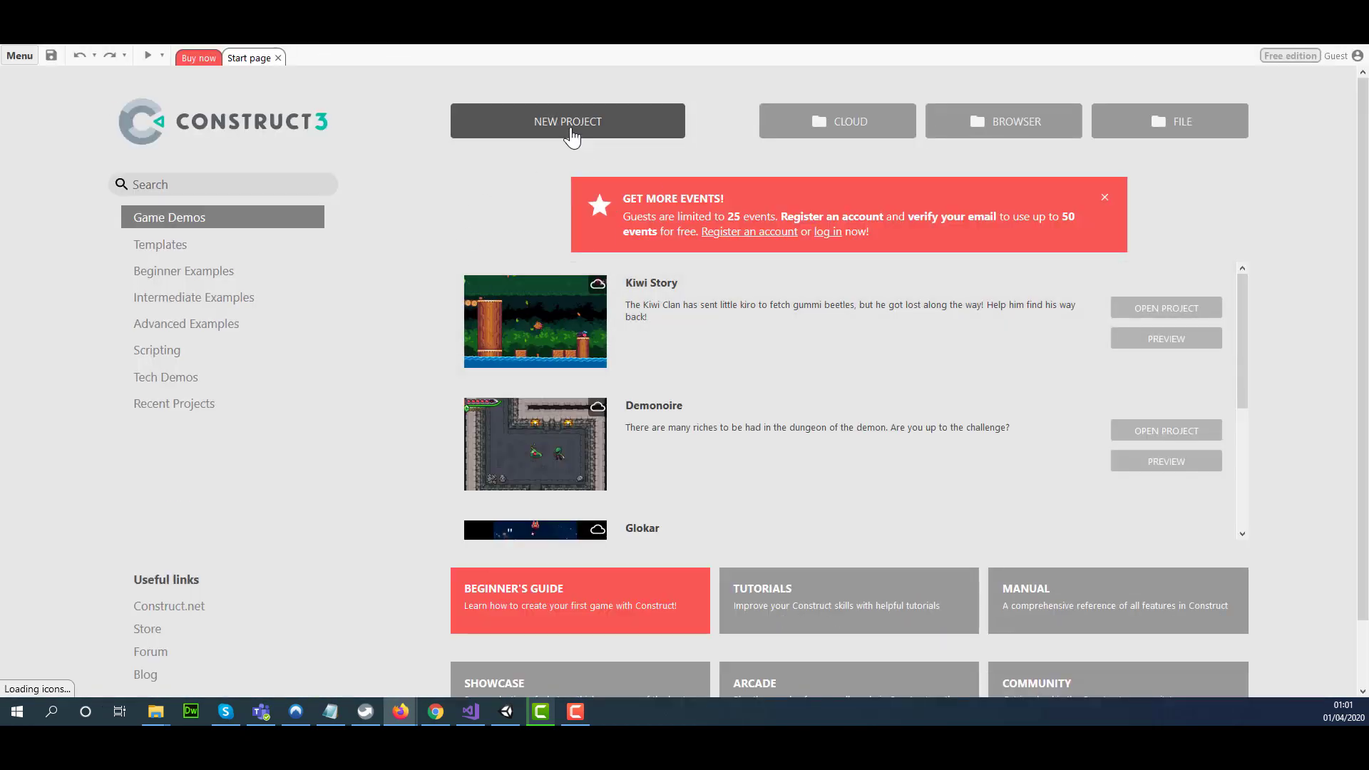
Step: Create a new SD landscape project named 'MyFirstGame'
left_click(567, 121)
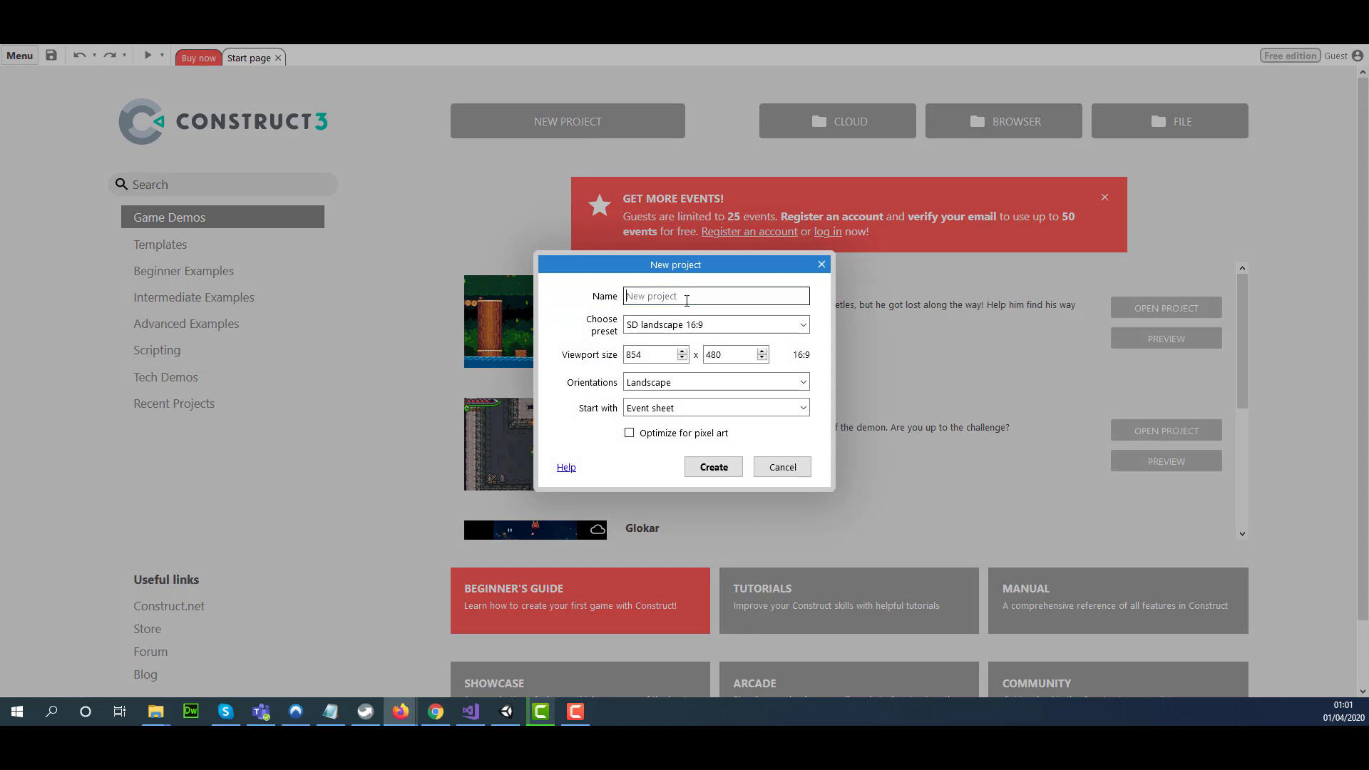
type("MyFirstGame")
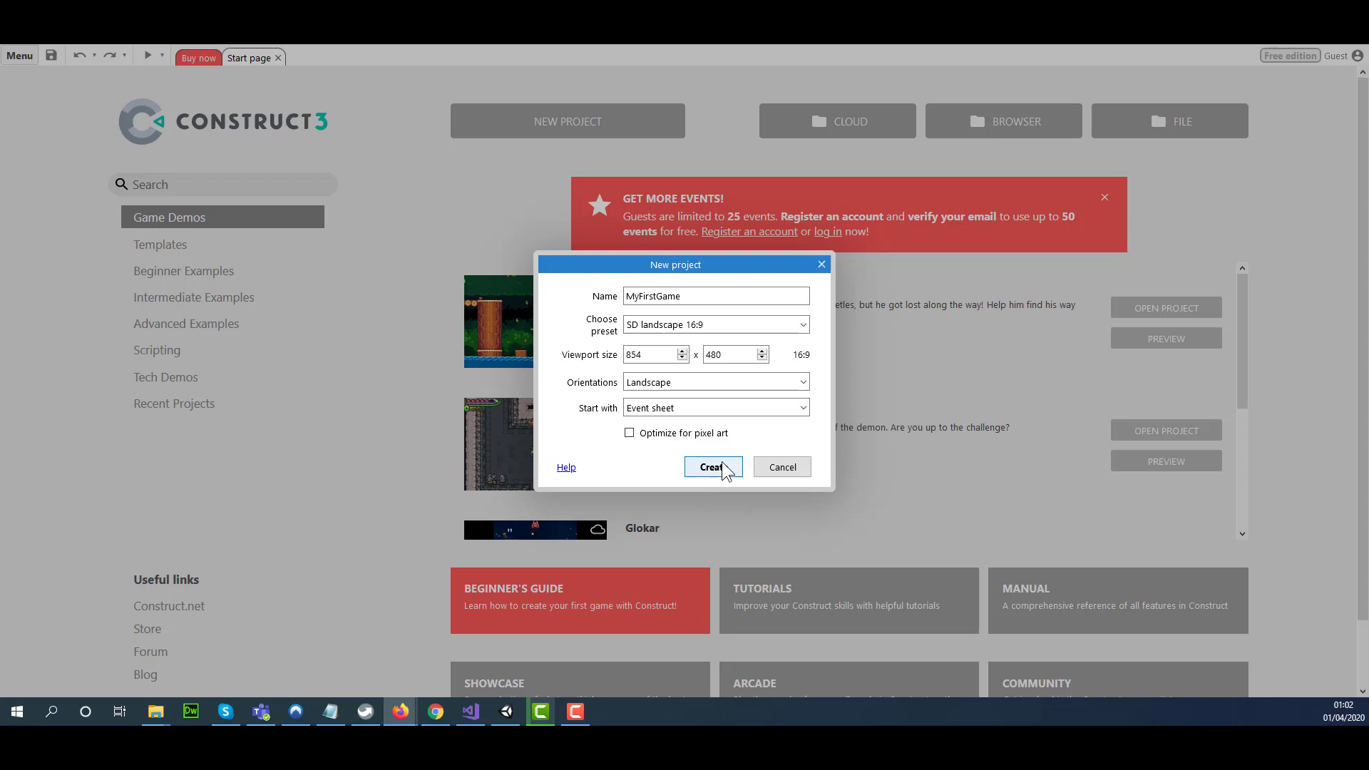
left_click(712, 467)
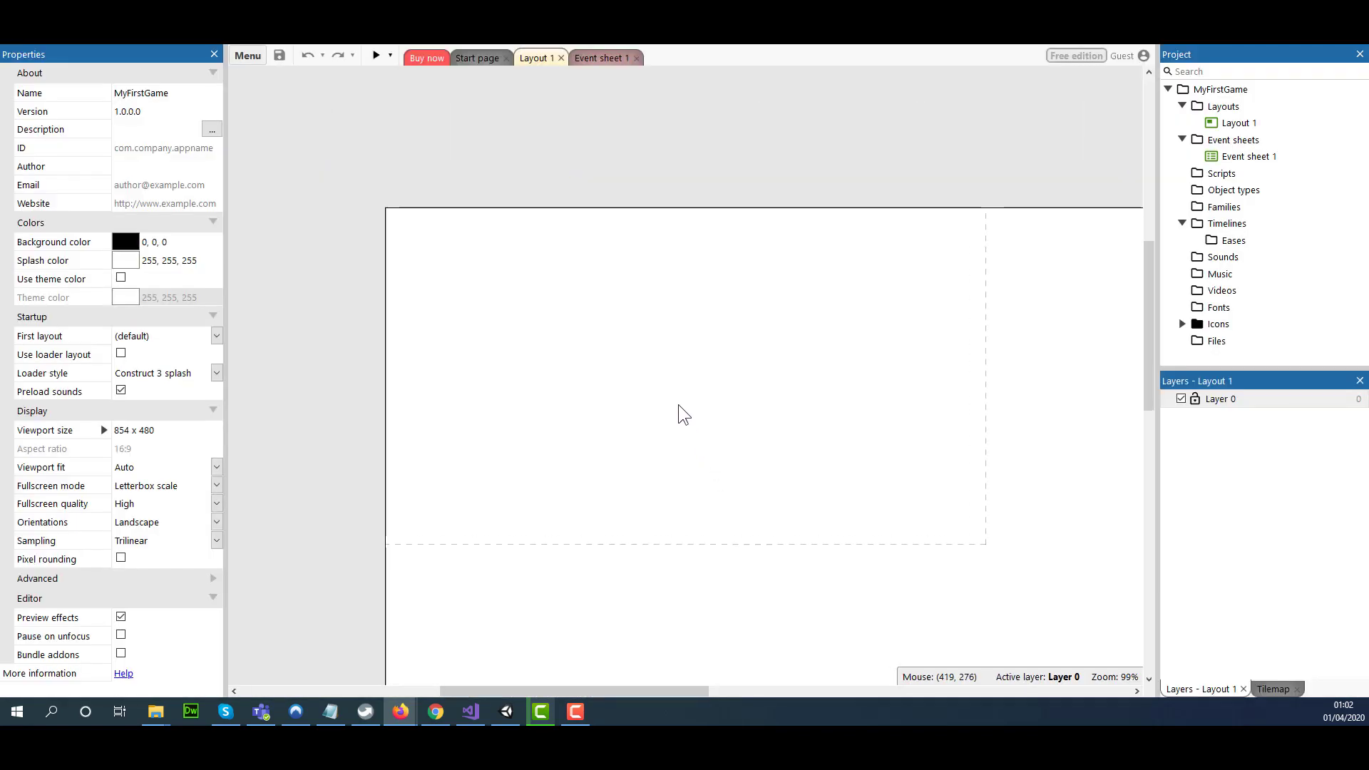
scroll("down", 3)
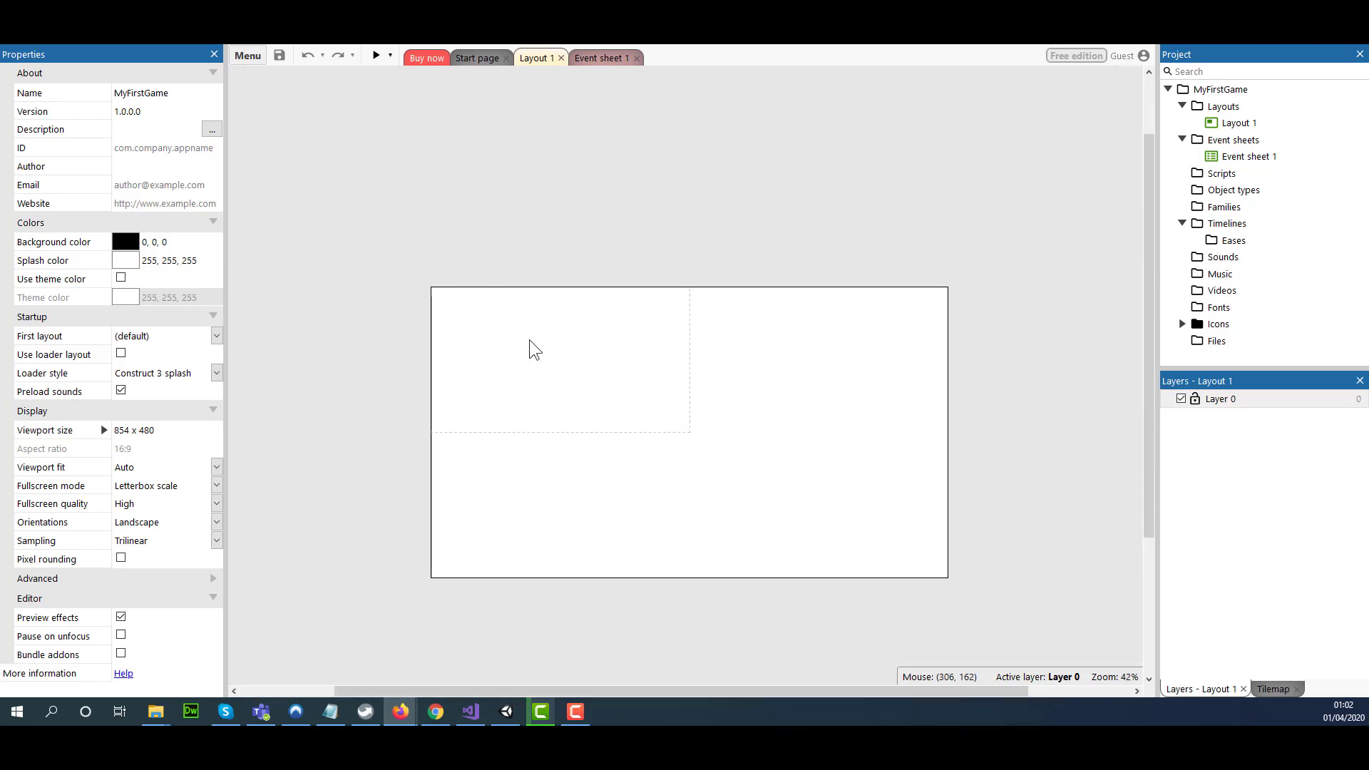
Step: Insert a Tiled Background object named 'tbFloor' from the layout's context menu
right_click(563, 362)
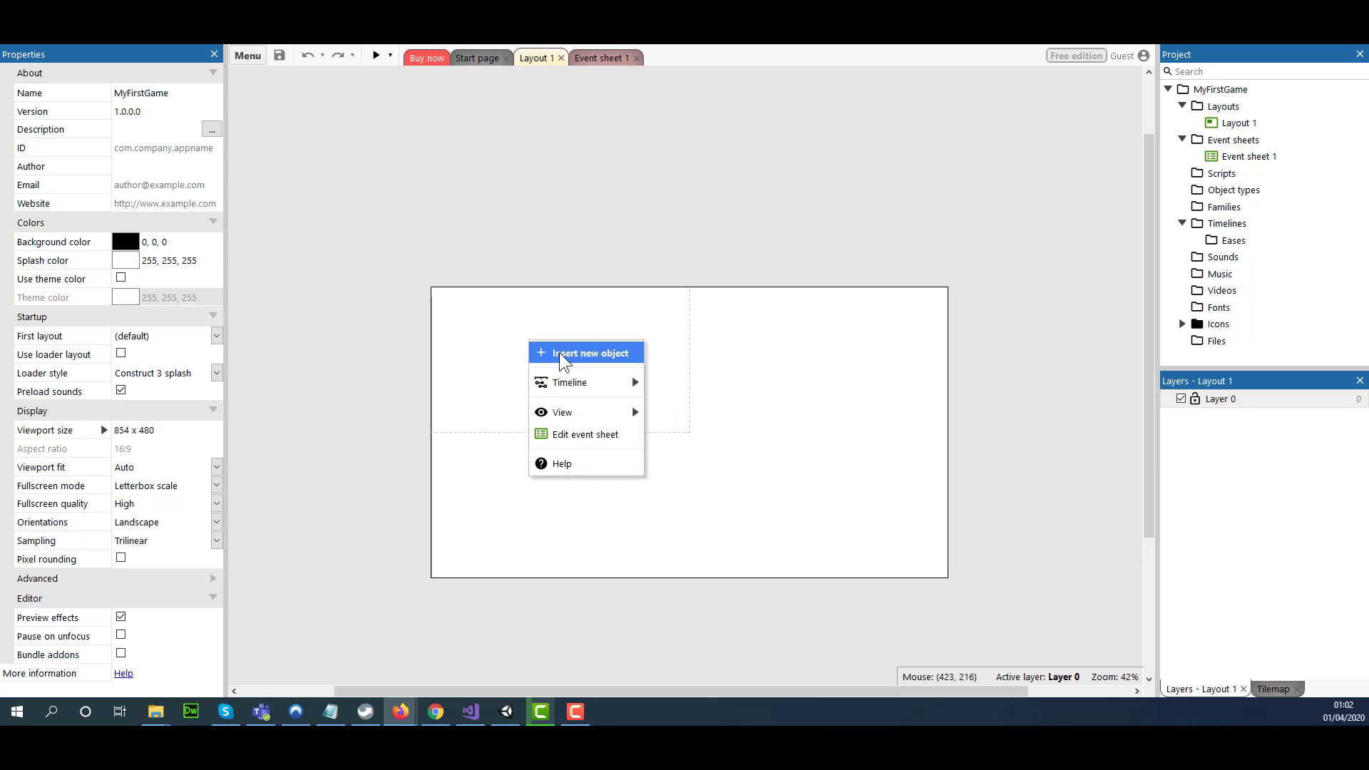
left_click(587, 352)
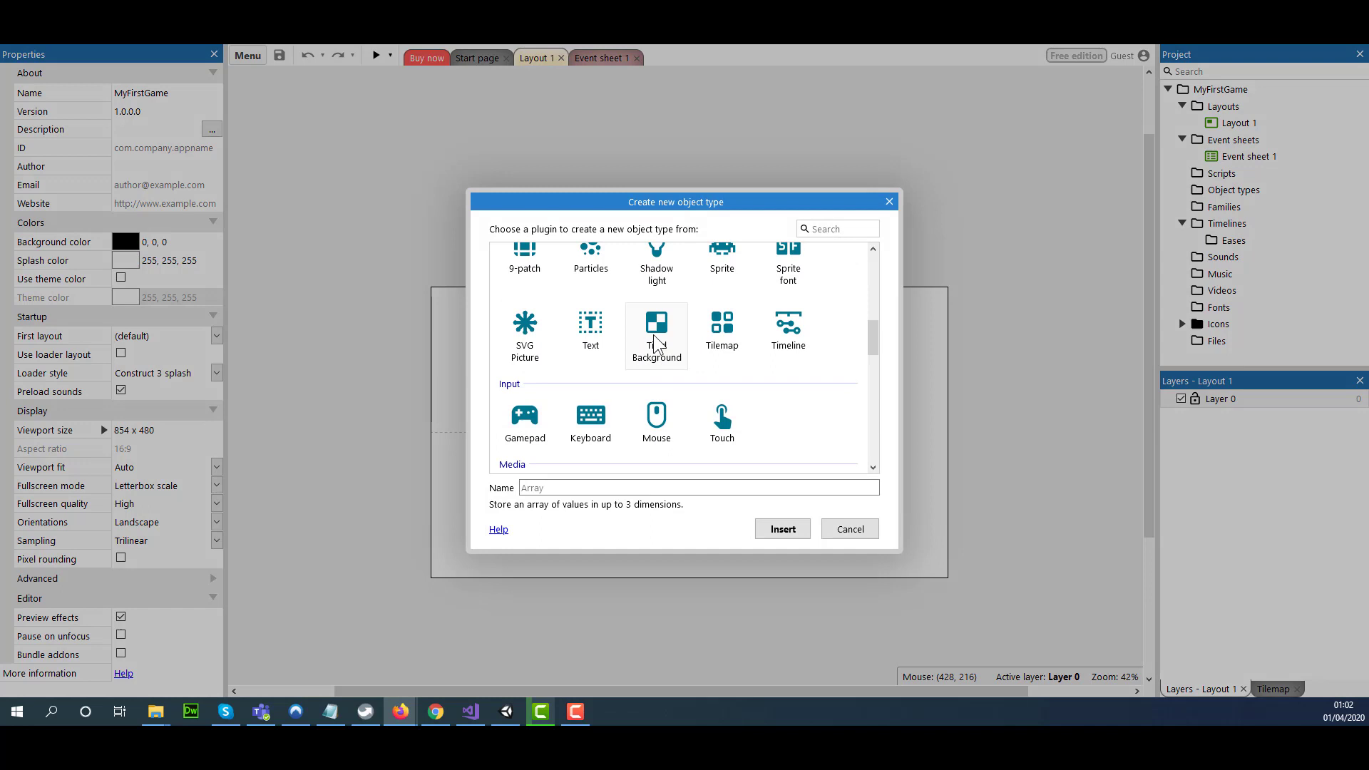
left_click(655, 330)
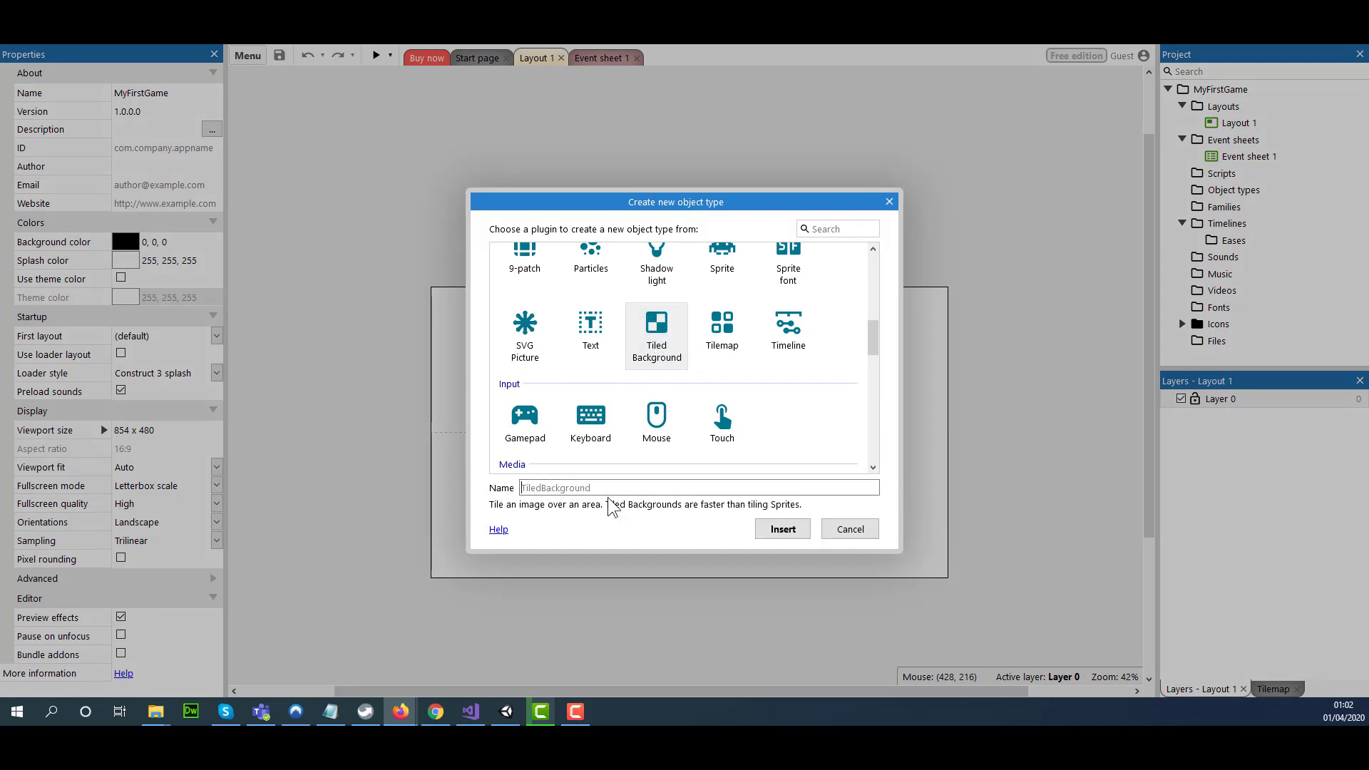
type("tbFloor")
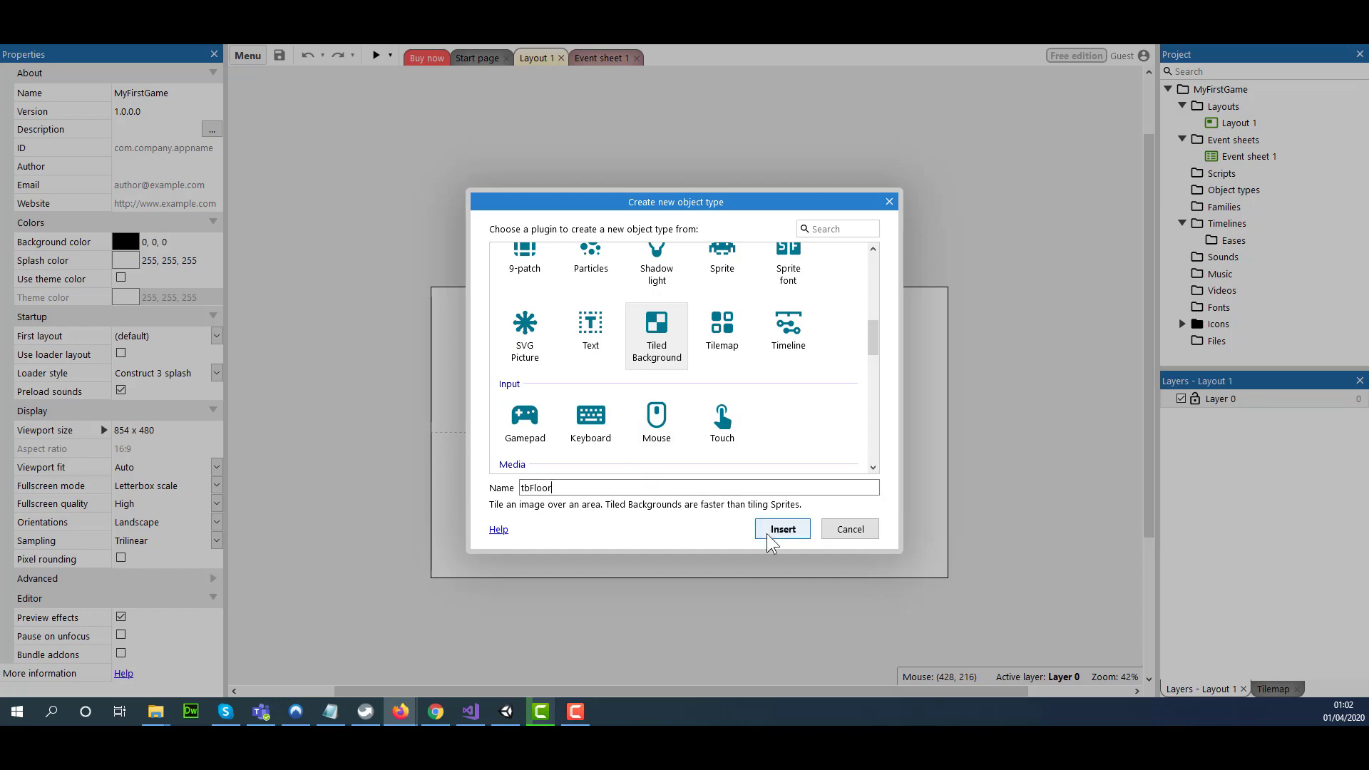
left_click(780, 528)
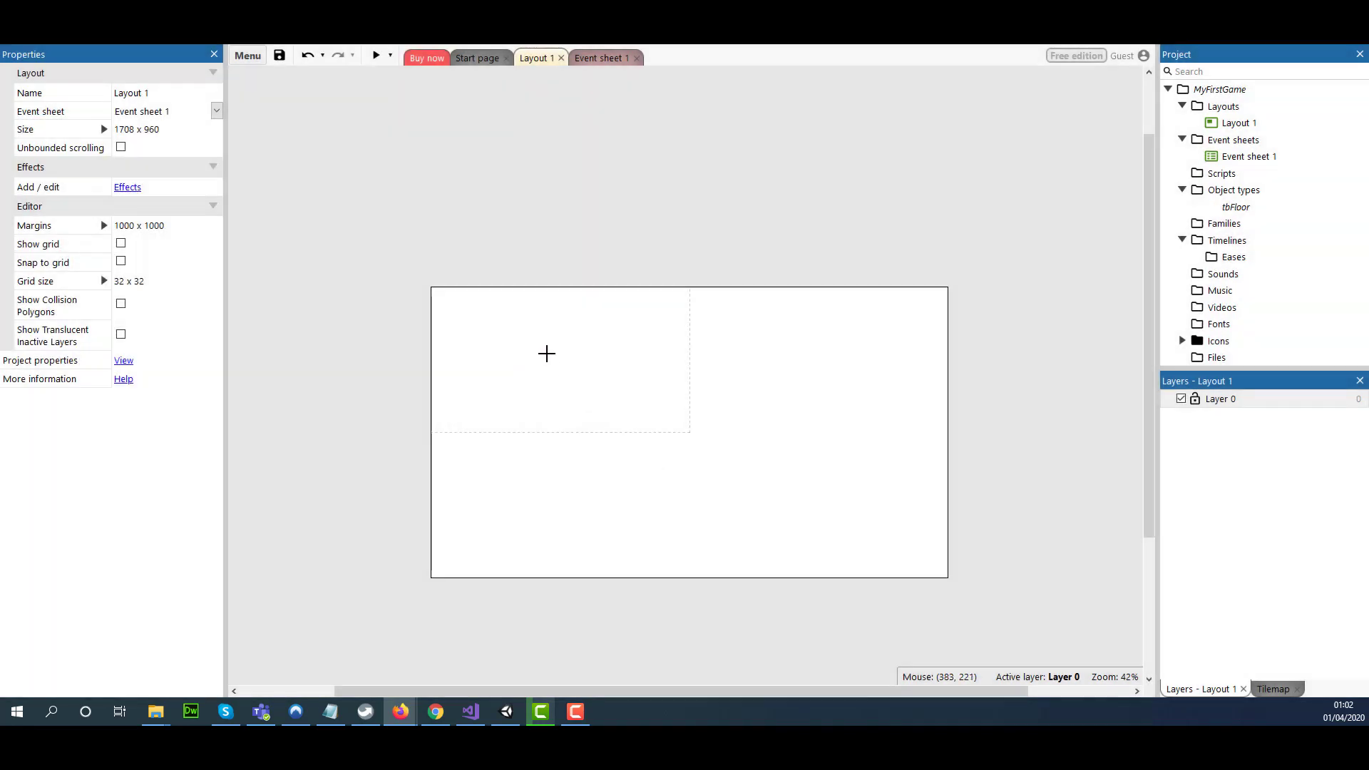
Step: Place tbFloor and paint light green grass across the bottom of its tile image
double_click(1236, 207)
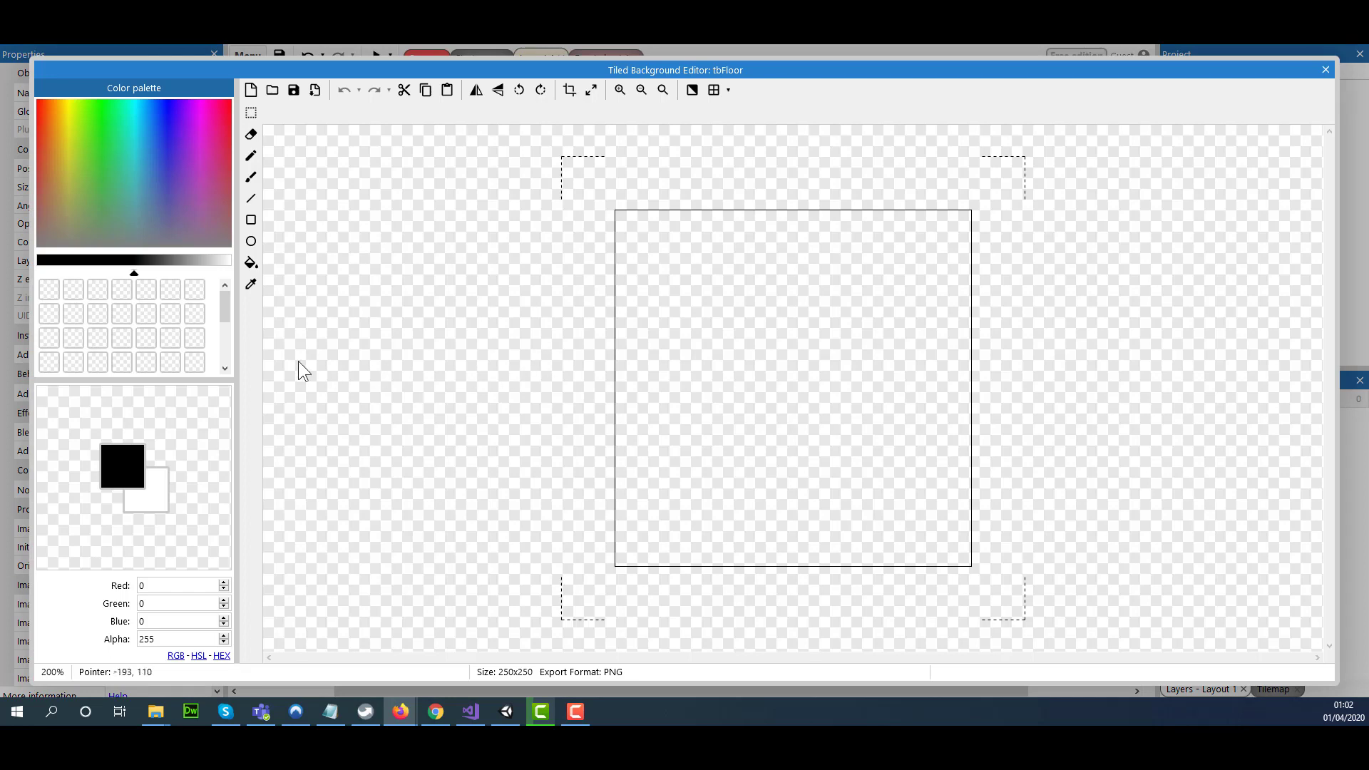
left_click(251, 176)
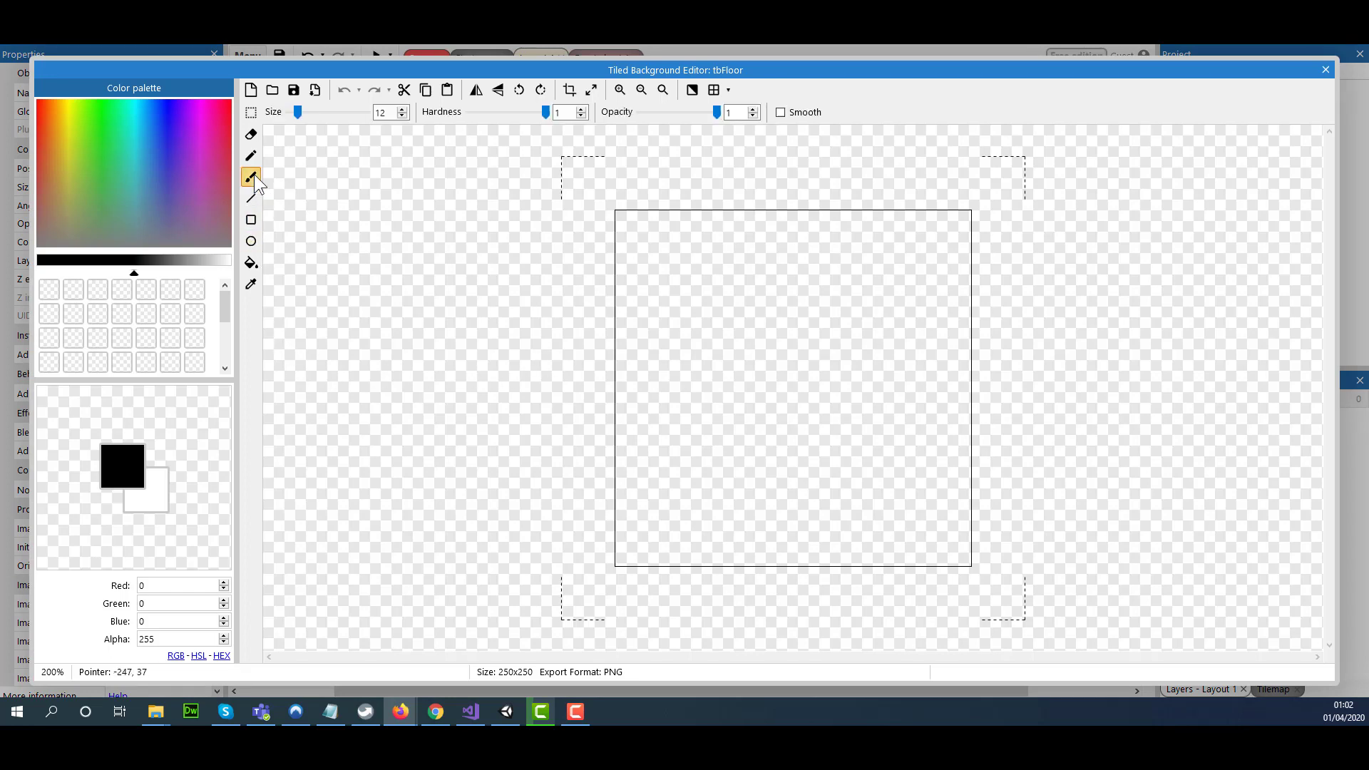
left_click(99, 183)
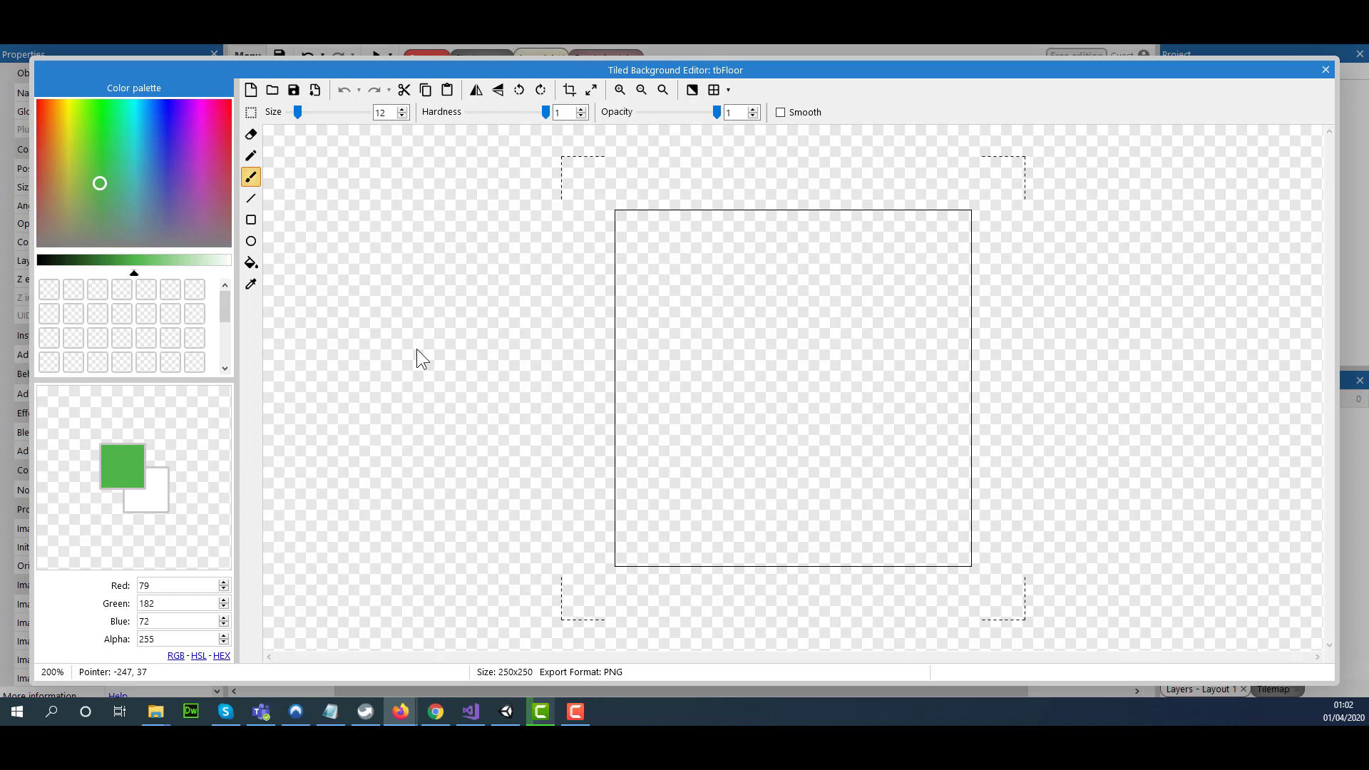
left_click_drag(645, 444, 759, 568)
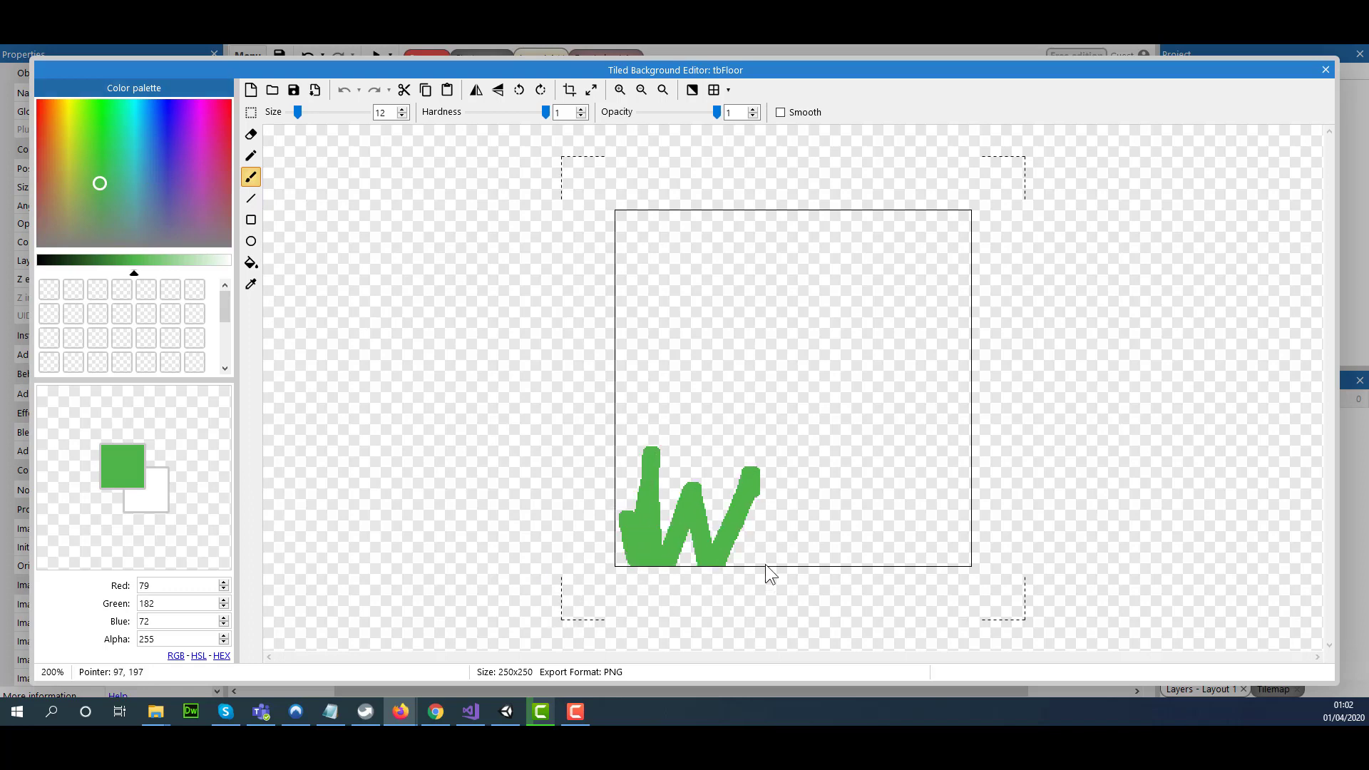
left_click_drag(759, 515, 960, 515)
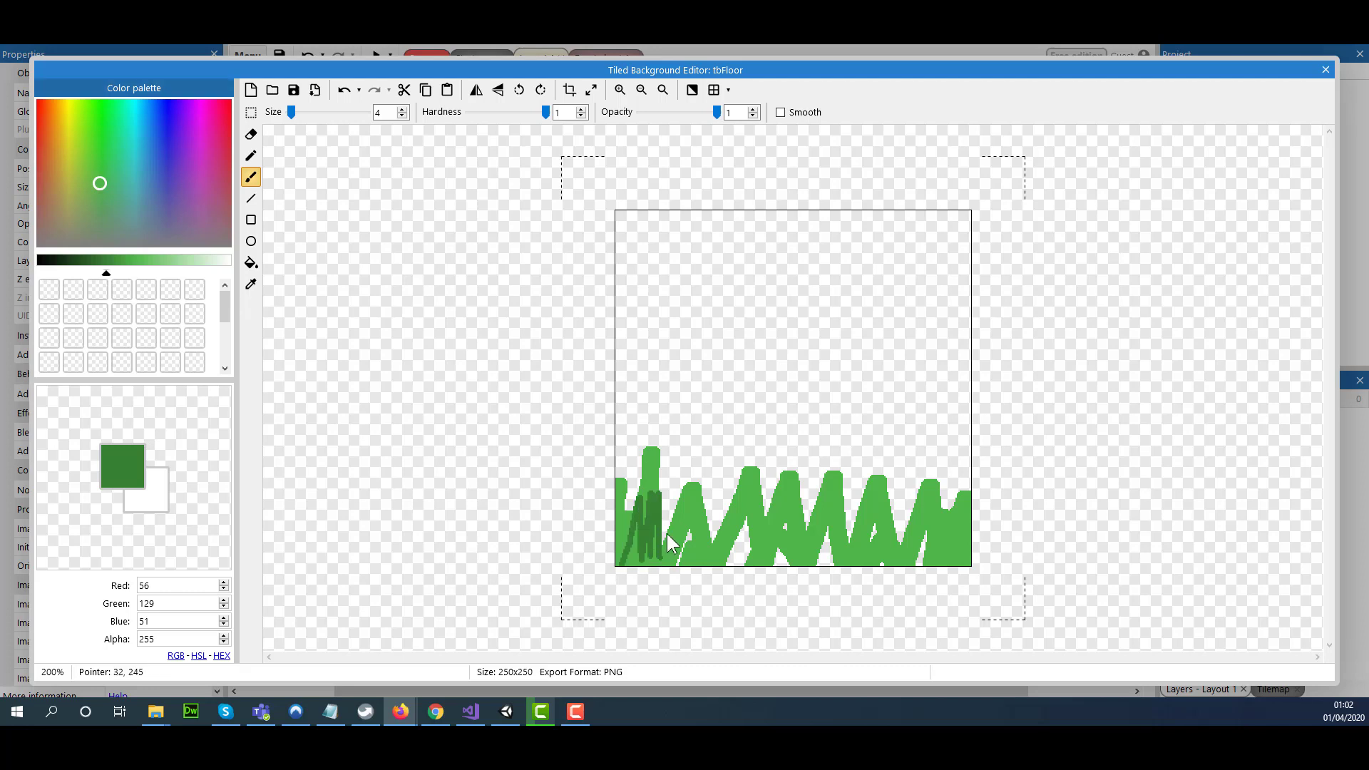
Step: Add dark green brush strokes over the grass for texture
left_click_drag(663, 541, 855, 533)
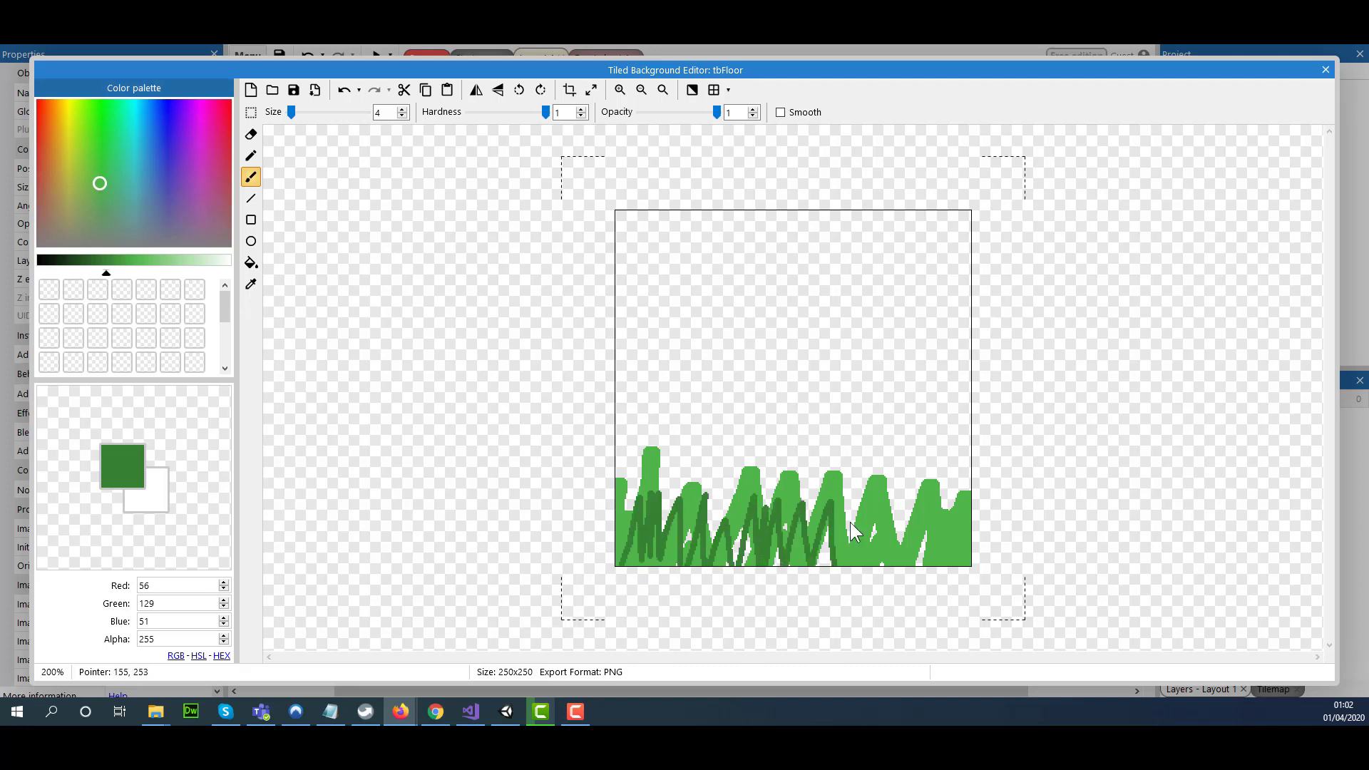
left_click_drag(833, 524, 960, 541)
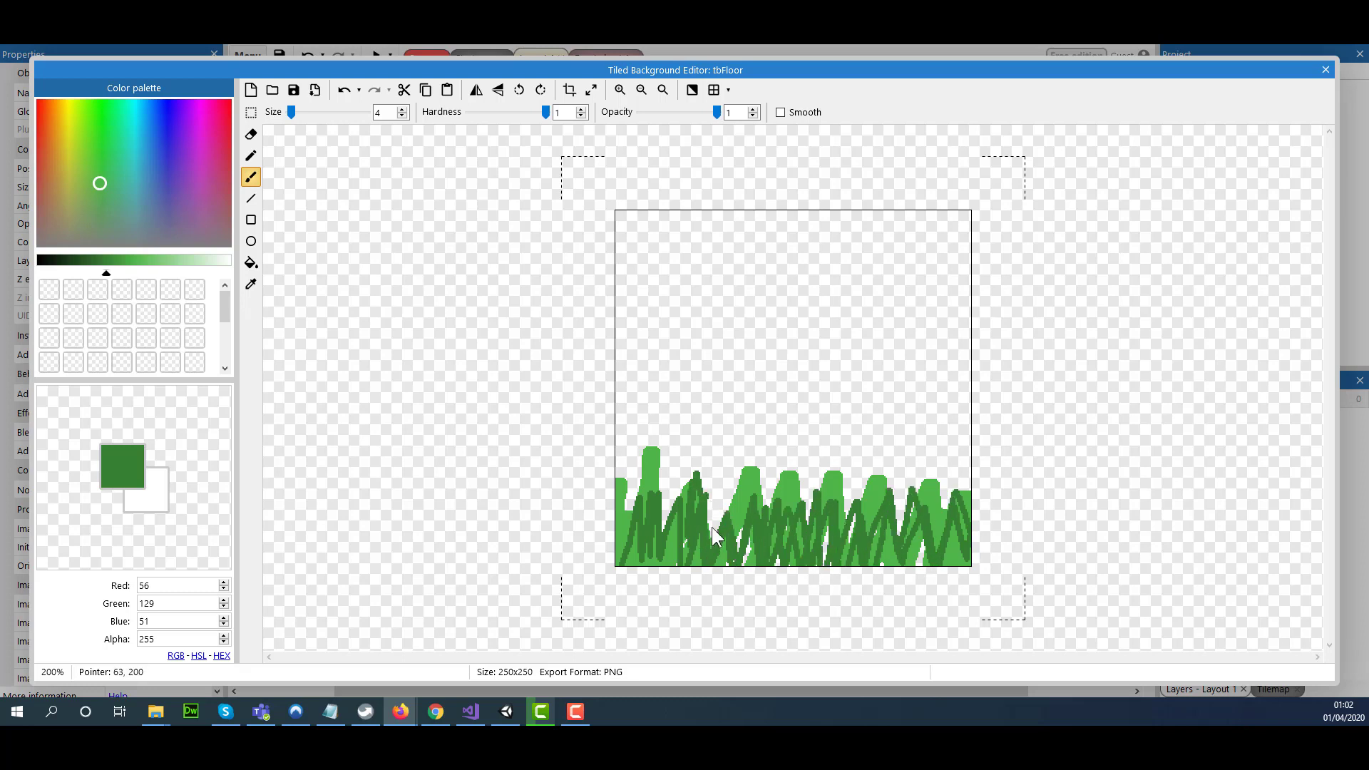
left_click_drag(713, 535, 938, 506)
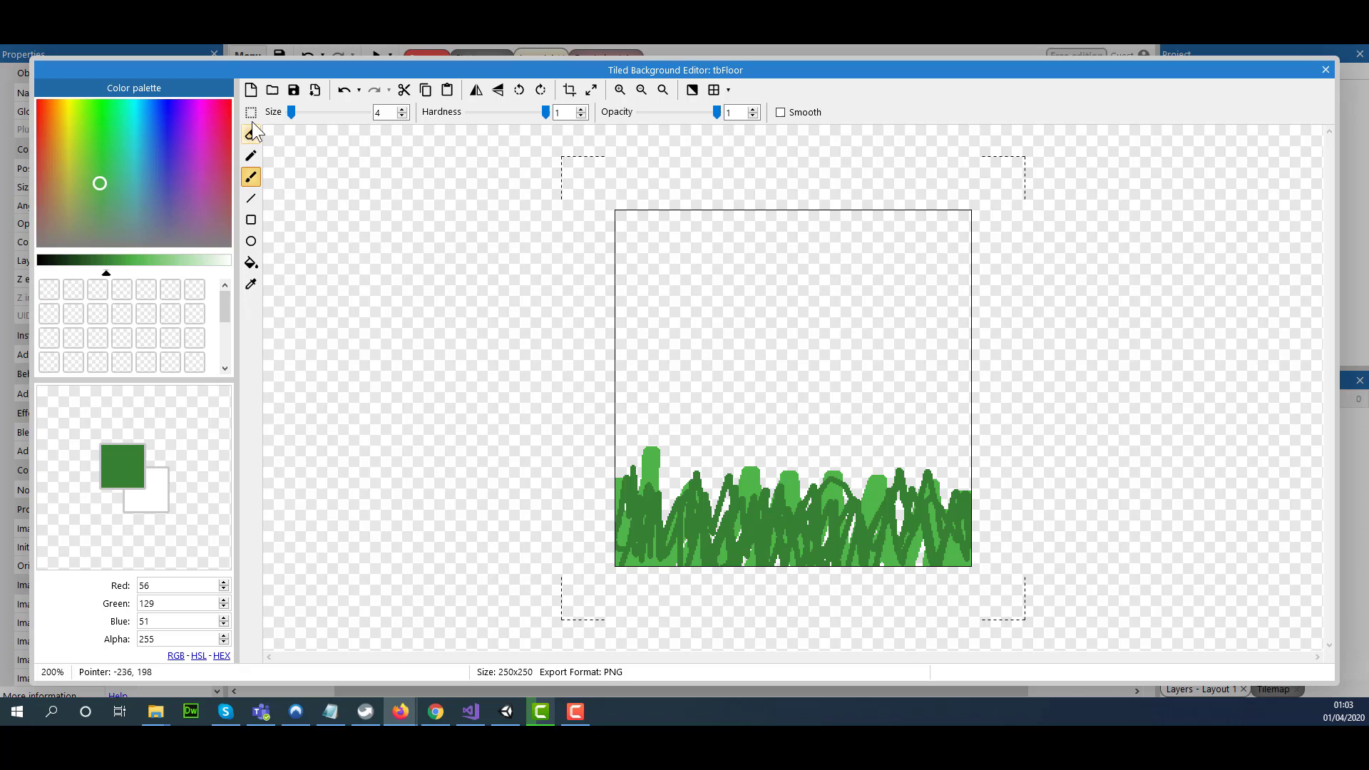
Step: Select and clear the bottom strip beneath the grass, then pick the Fill tool
left_click(250, 112)
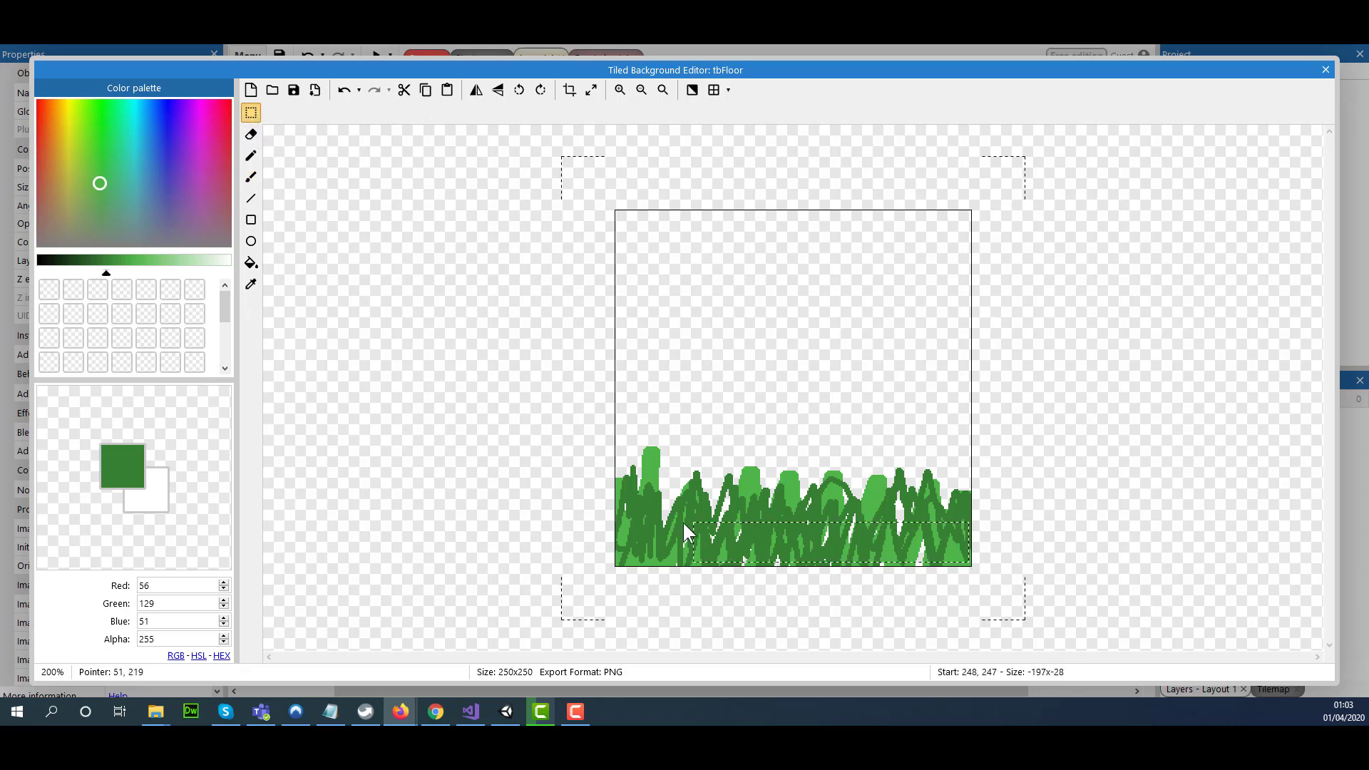
left_click_drag(685, 524, 739, 563)
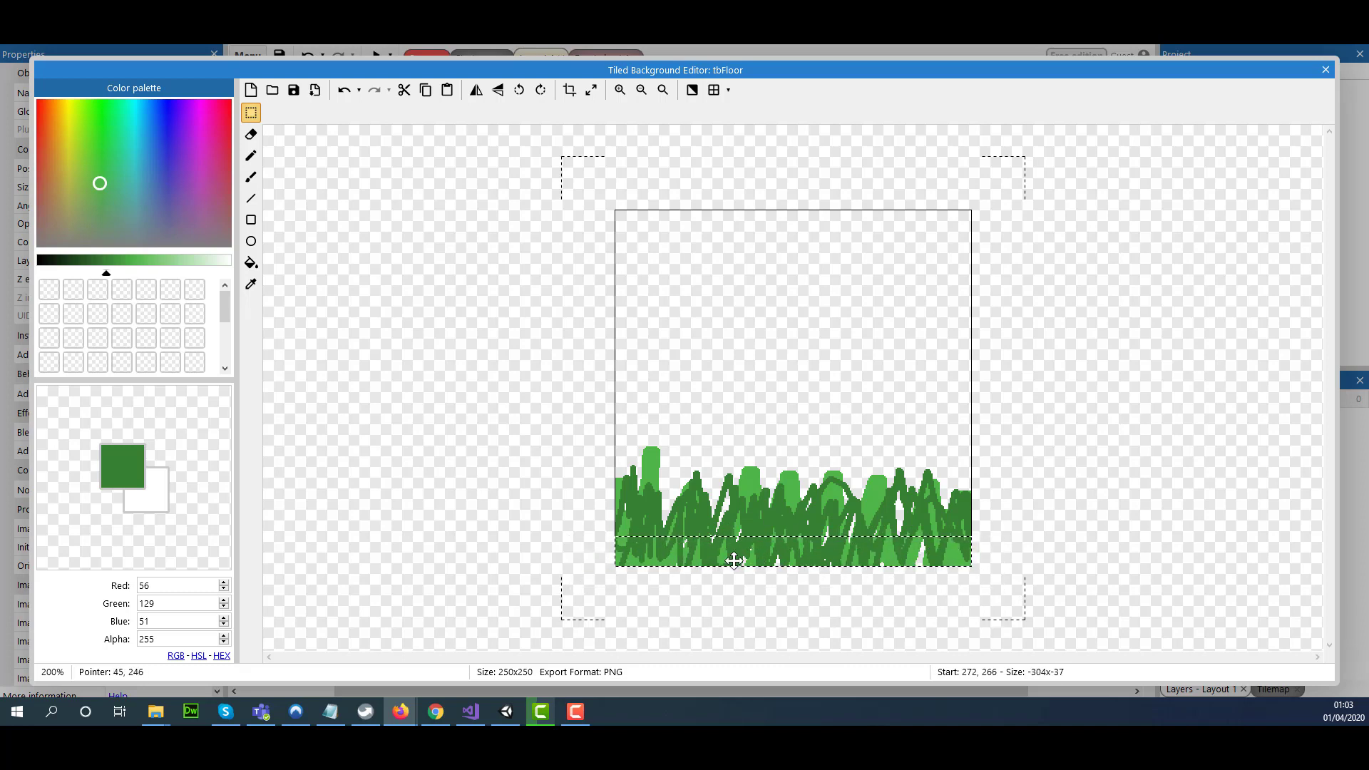
mouse_move(657, 561)
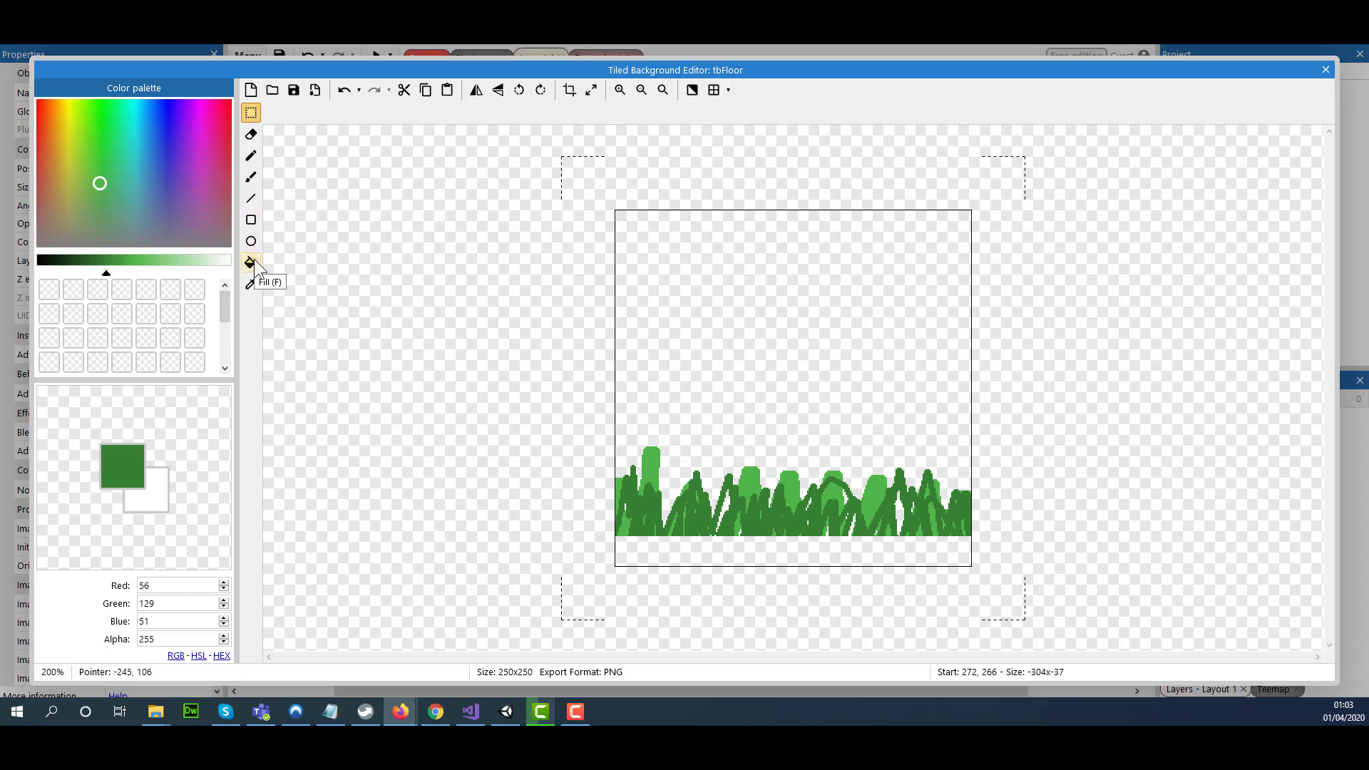
left_click(250, 263)
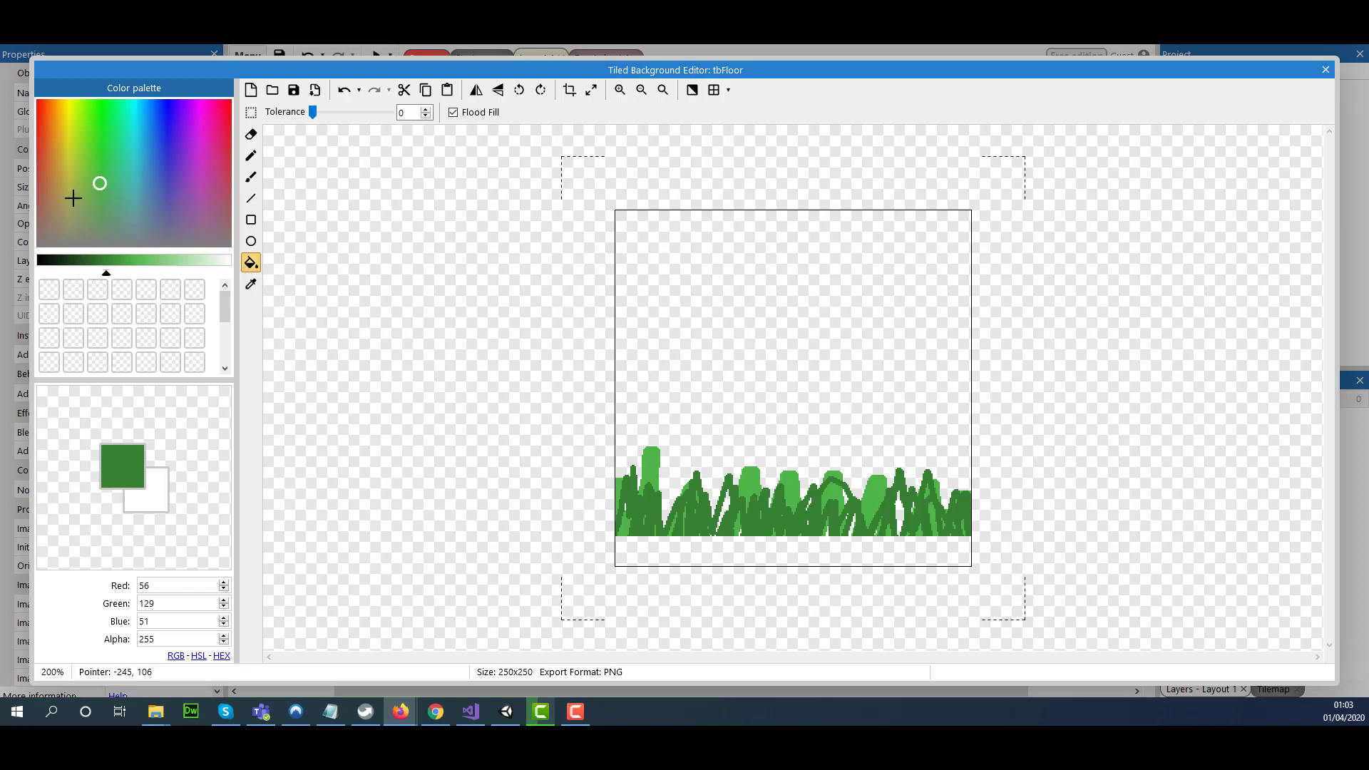
Step: Fill the cleared bottom strip with brown dirt
left_click(96, 260)
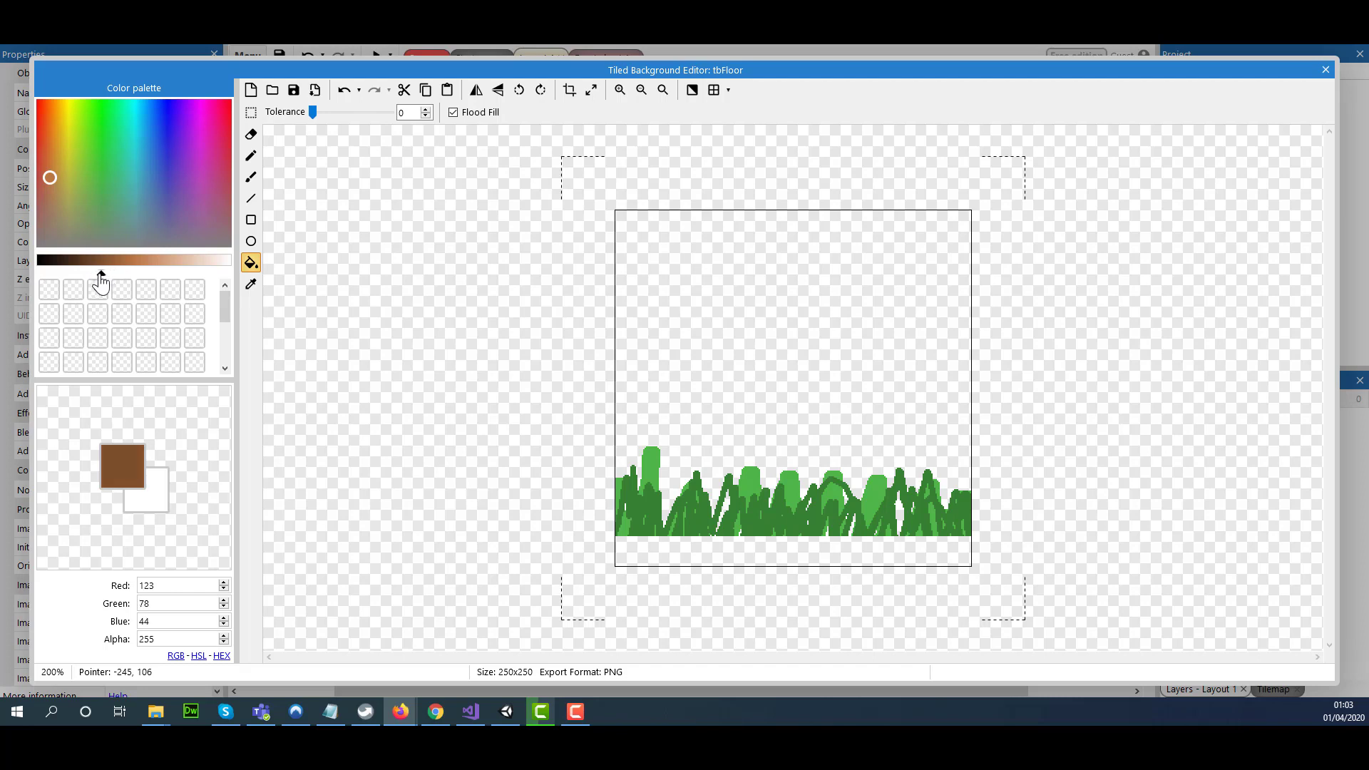
left_click(740, 555)
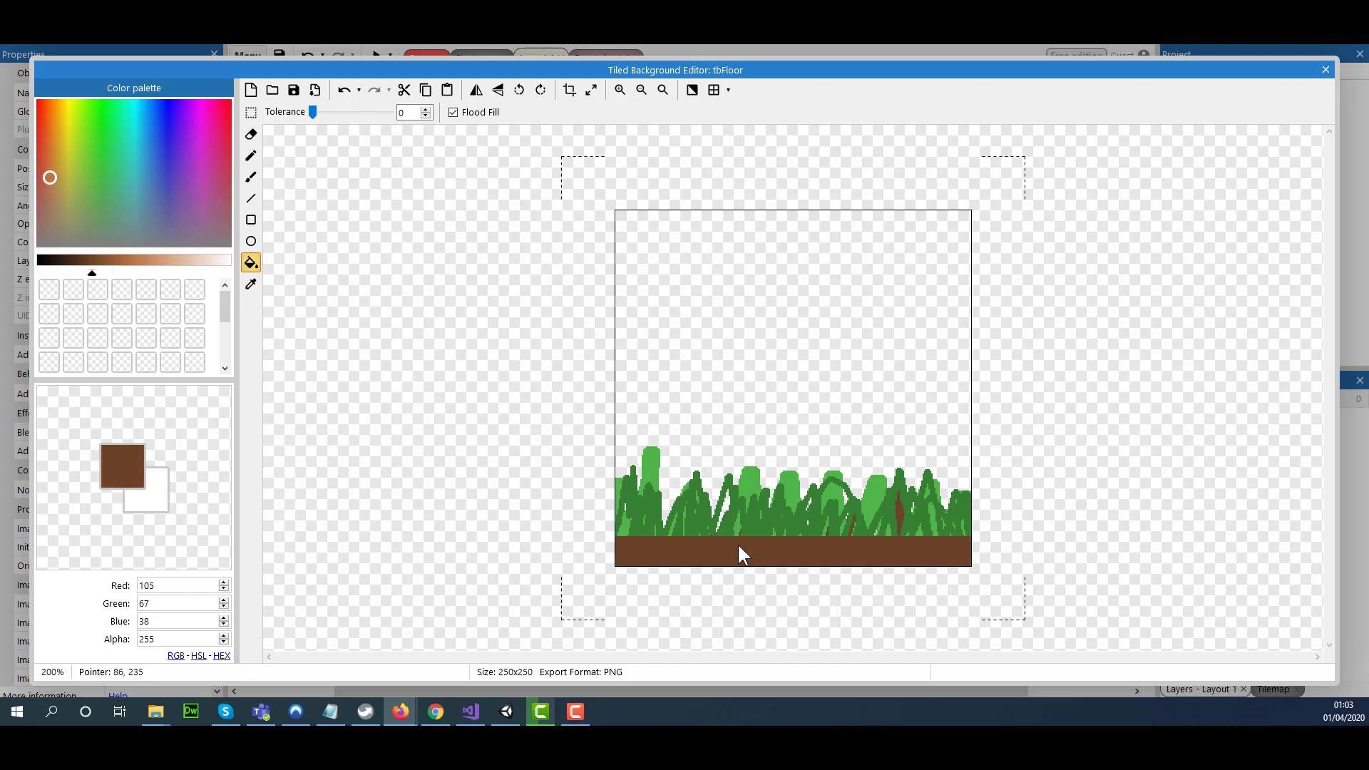
mouse_move(904, 515)
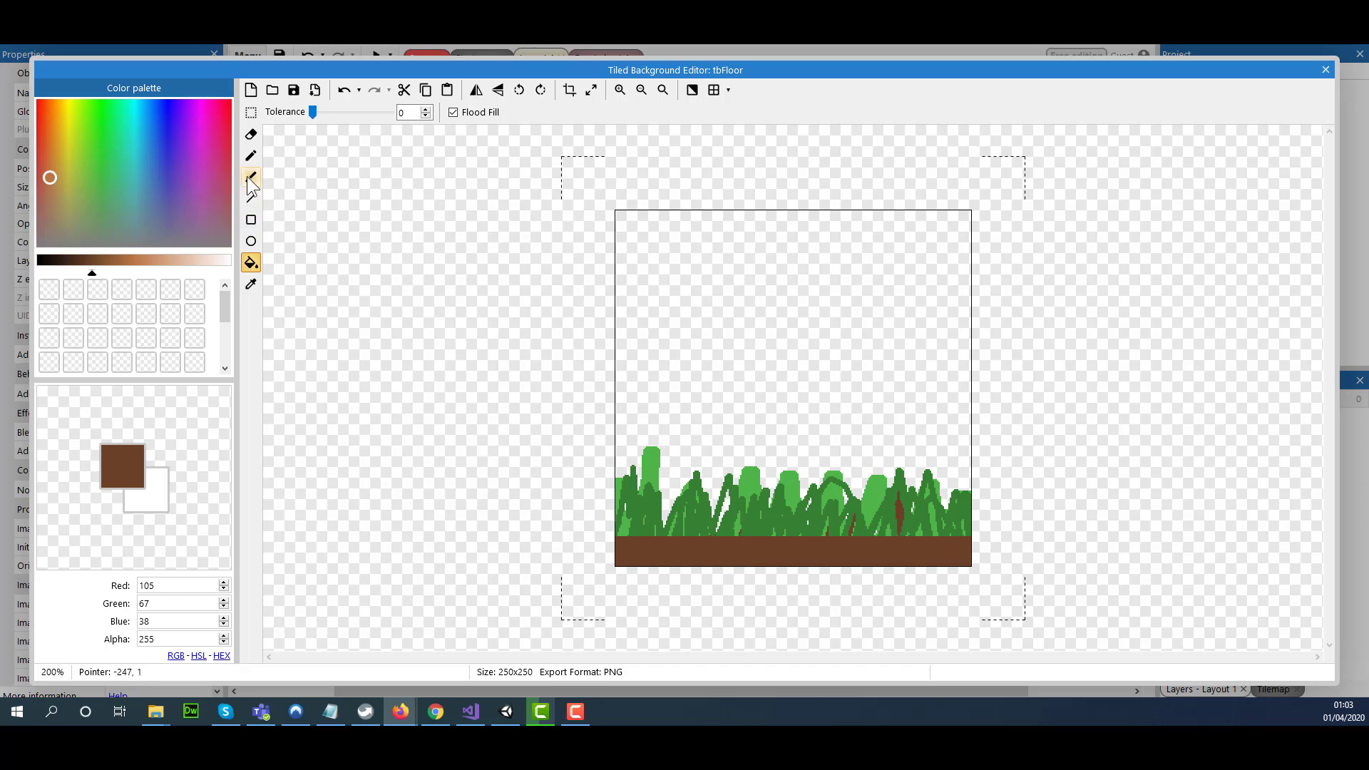
Step: Brush dark green strokes along the base of the grass to blend it into the dirt
left_click(250, 177)
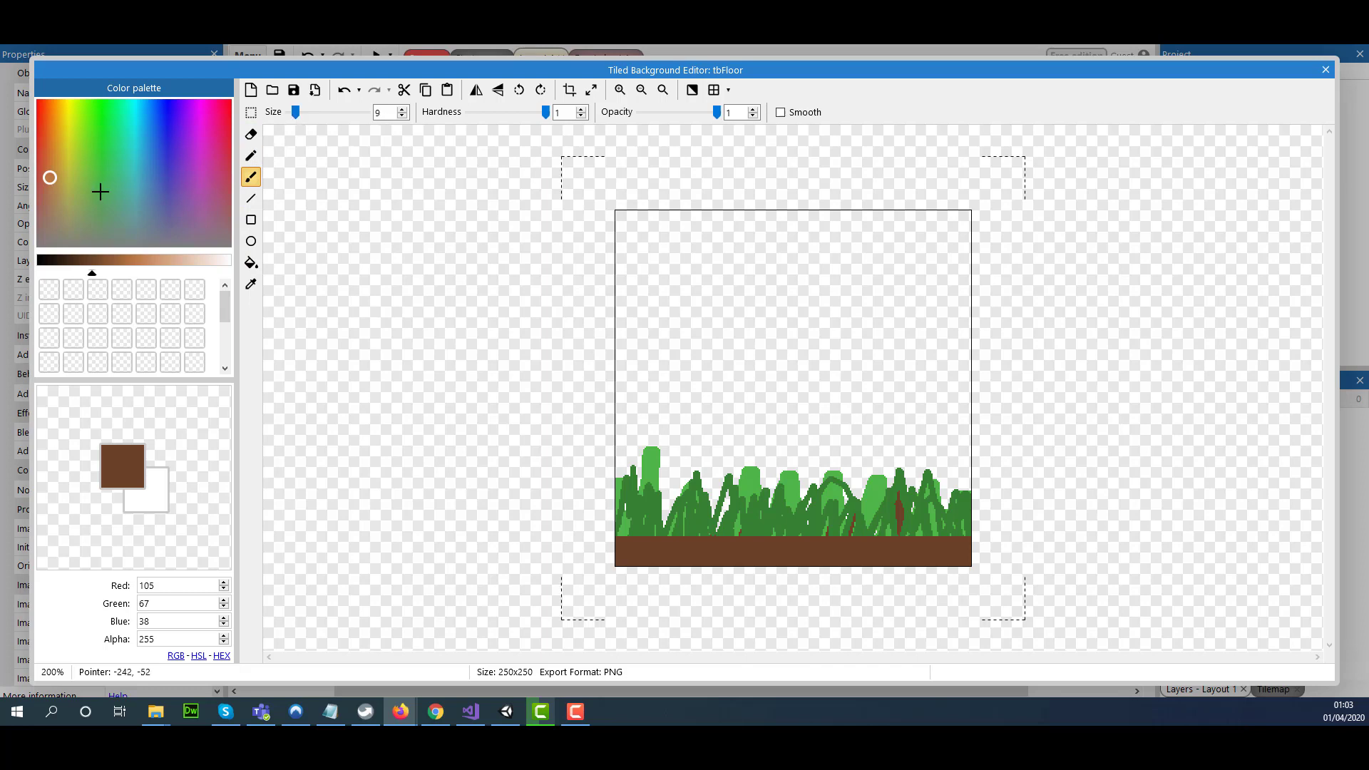
left_click(106, 178)
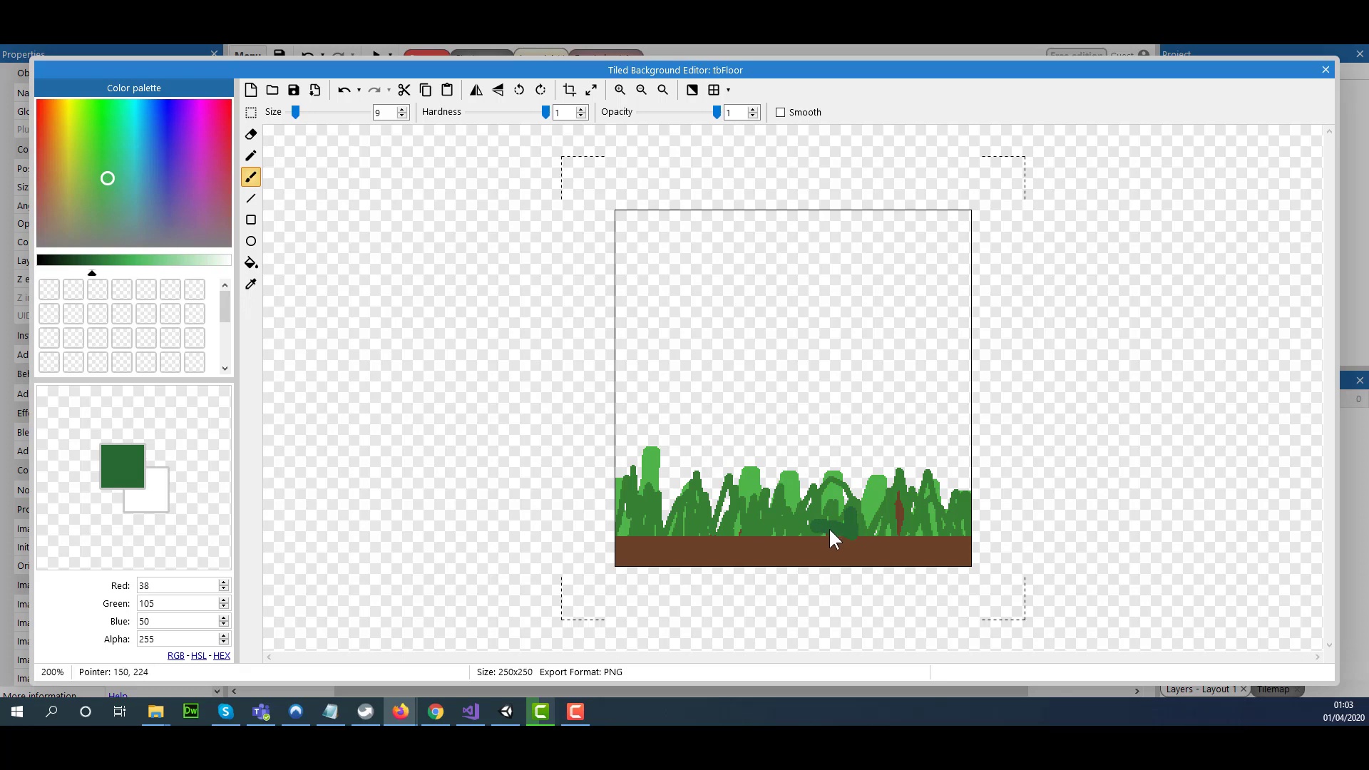
left_click_drag(829, 536, 728, 537)
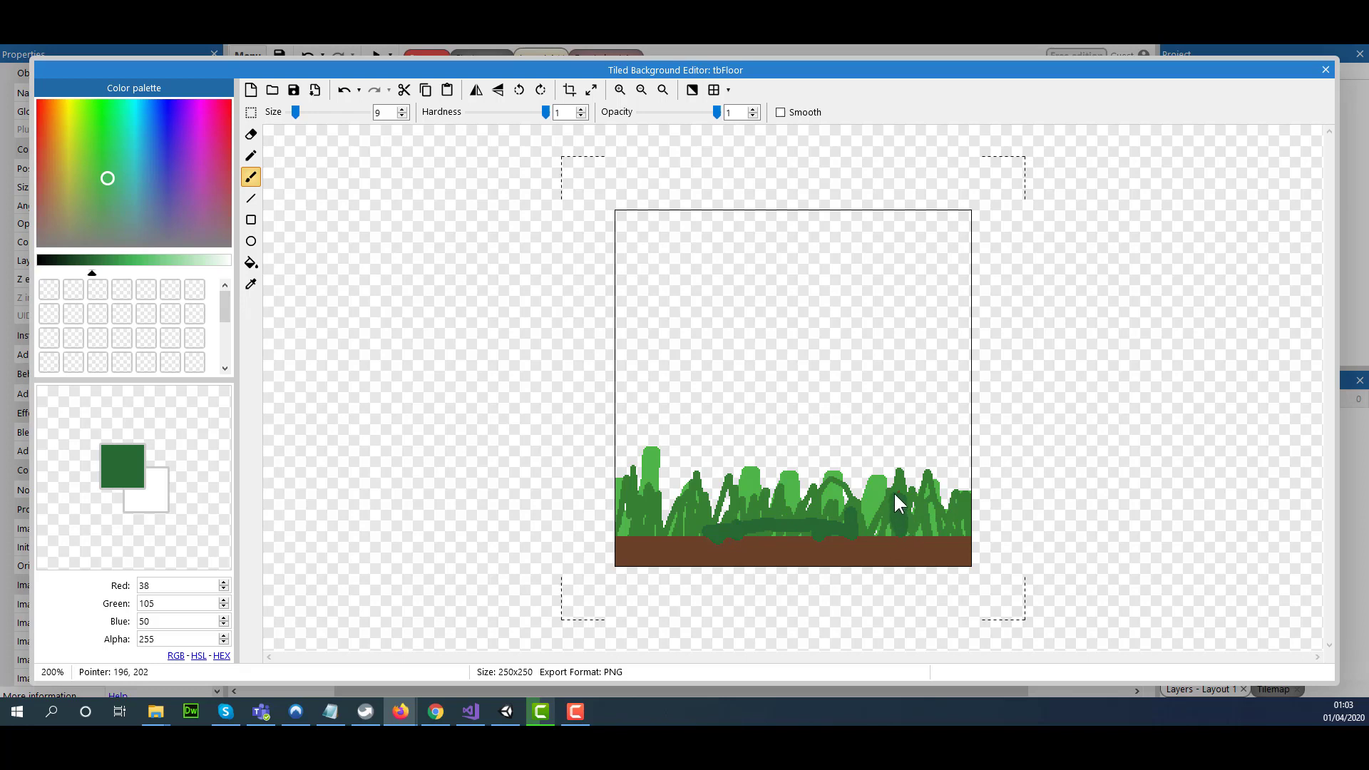
left_click_drag(881, 502, 833, 510)
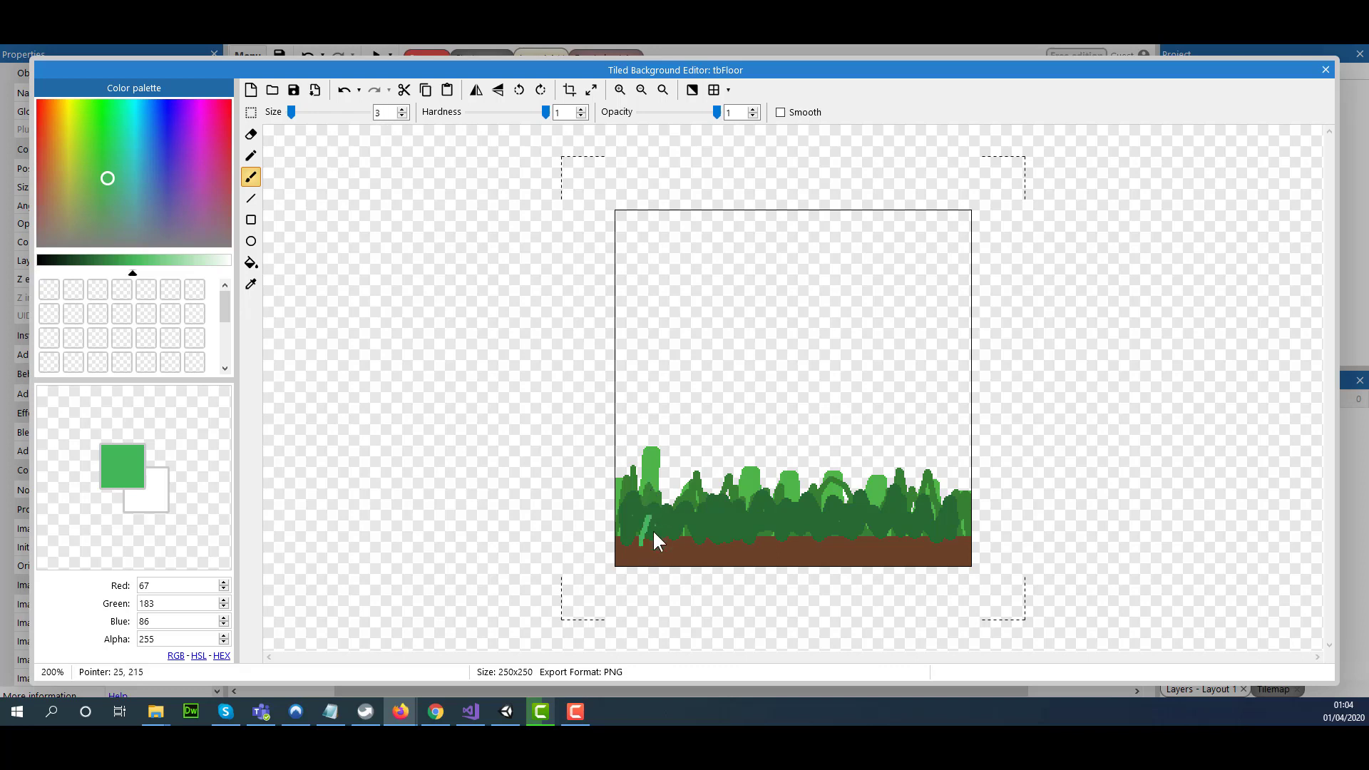
Step: Draw a light green zigzag of blades across the grass base, left to right edge
left_click_drag(654, 537, 755, 532)
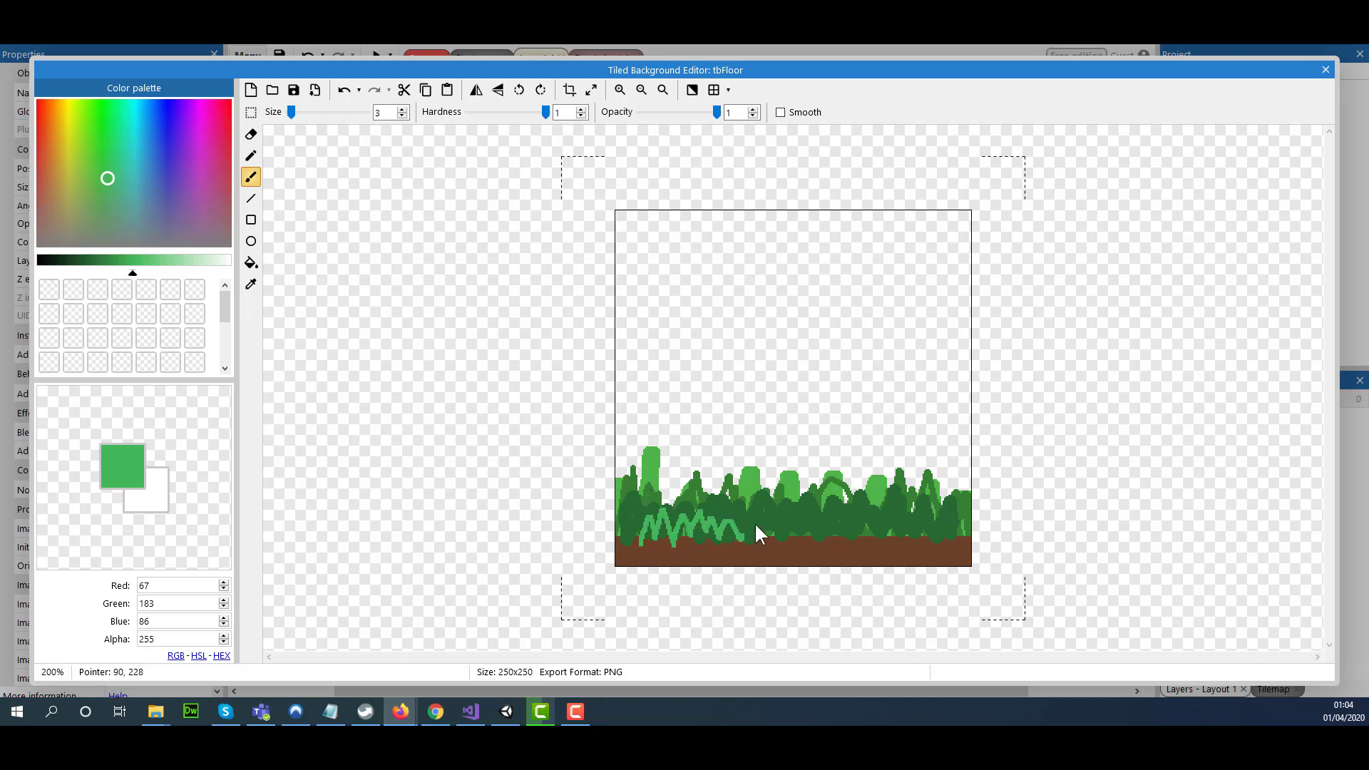
left_click_drag(751, 524, 878, 530)
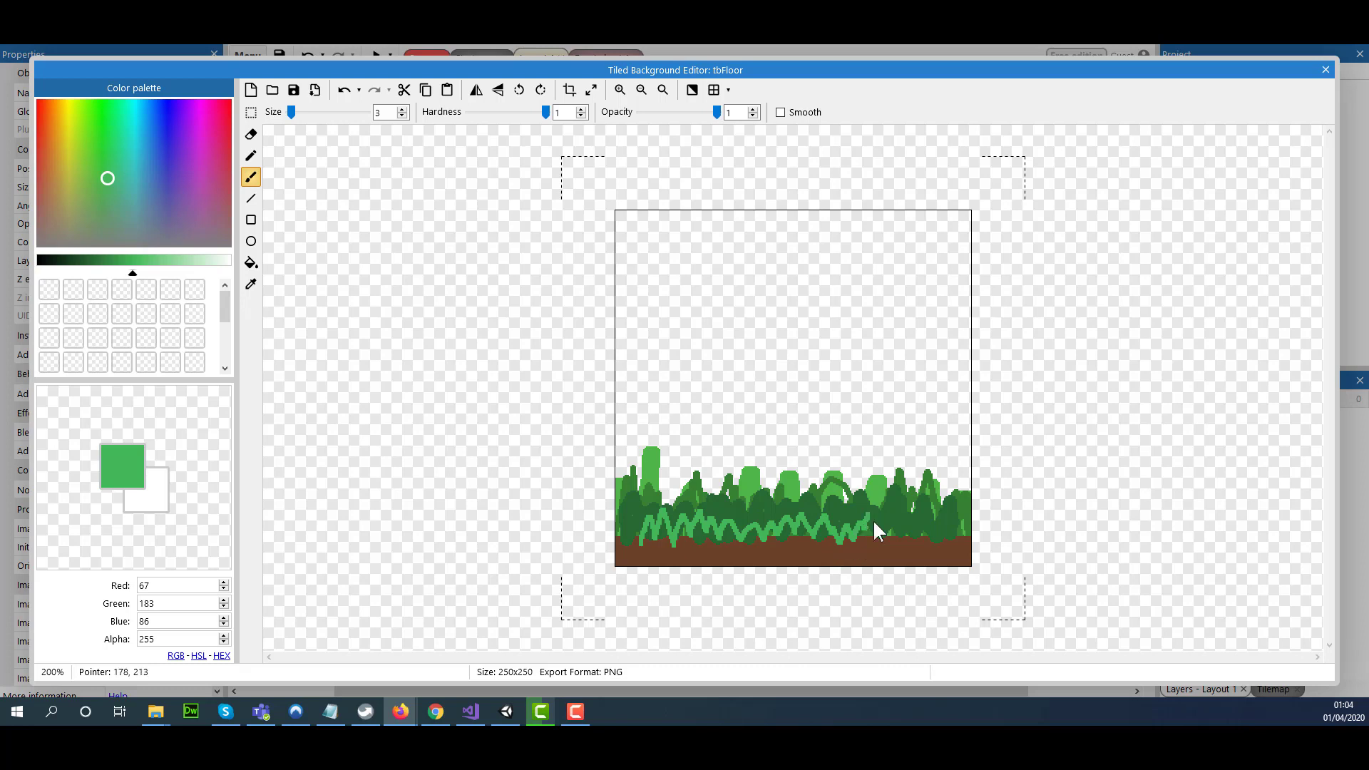
left_click_drag(873, 520, 960, 541)
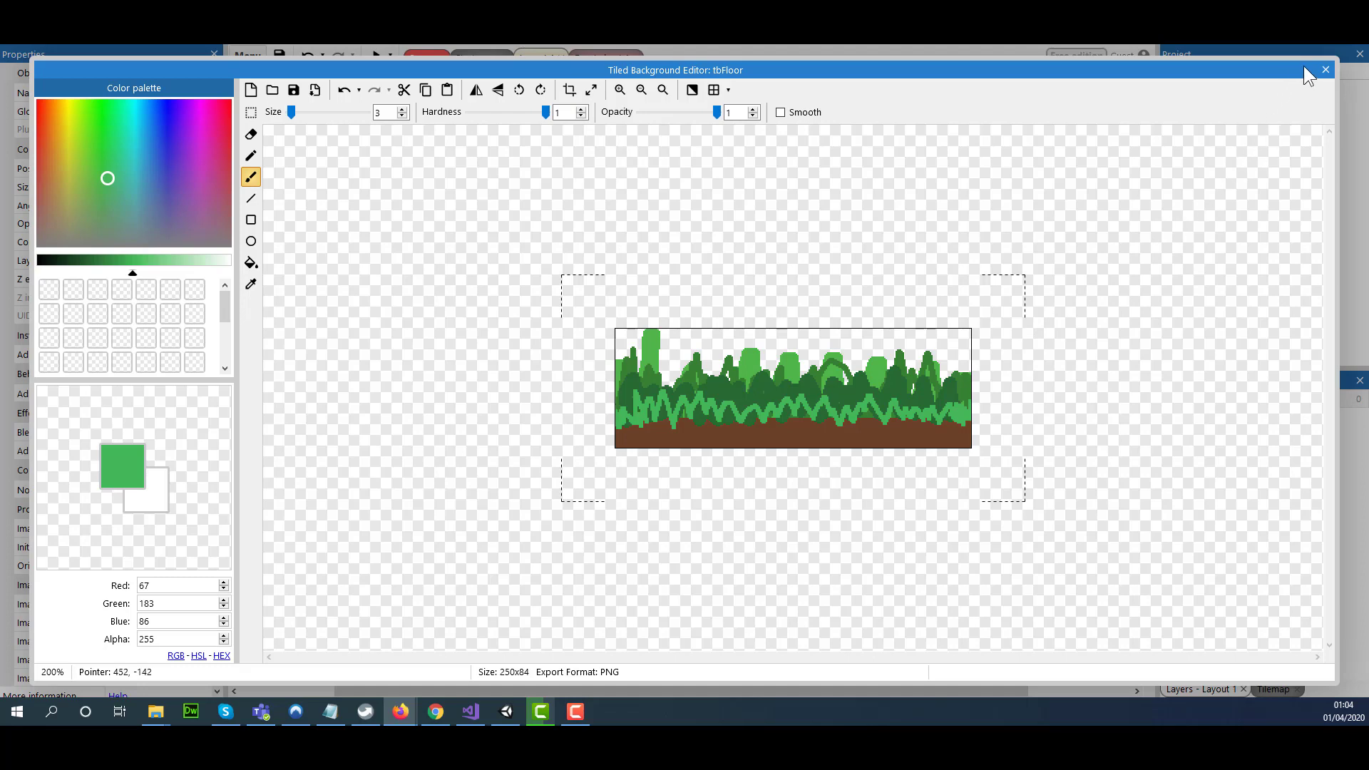
Step: Close the Tiled Background Editor and return to Layout 1
left_click(1324, 70)
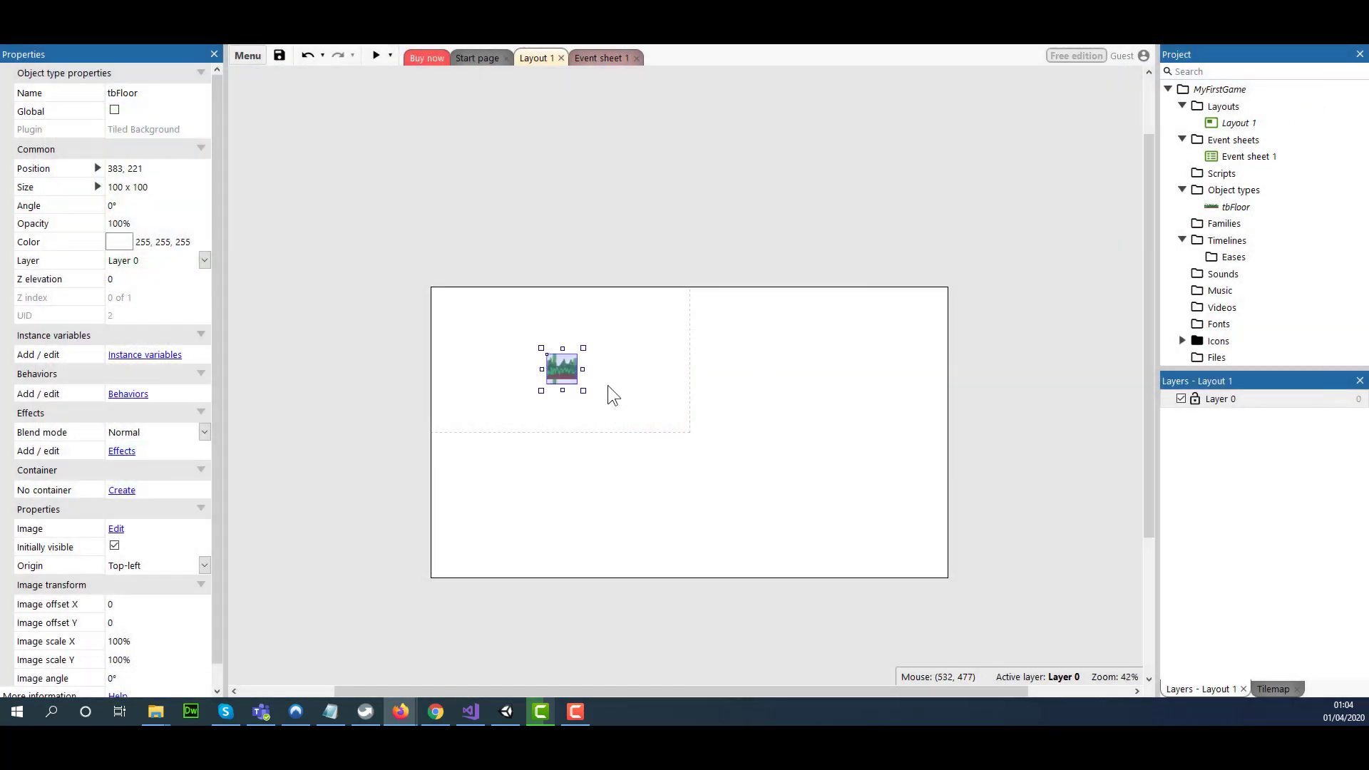
Step: Align tbFloor to the left edge, shorten it, and stretch it across the layout width
left_click_drag(583, 367, 744, 368)
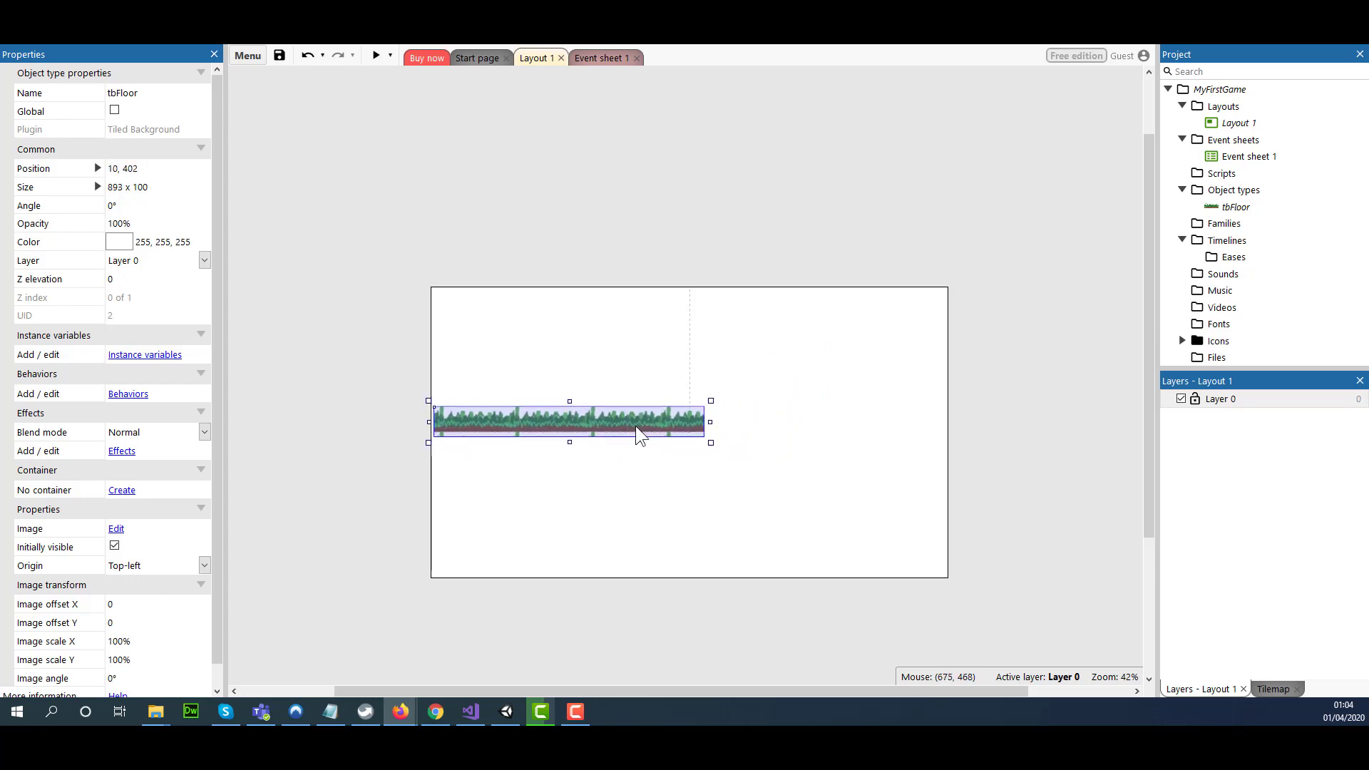
left_click_drag(638, 434, 567, 440)
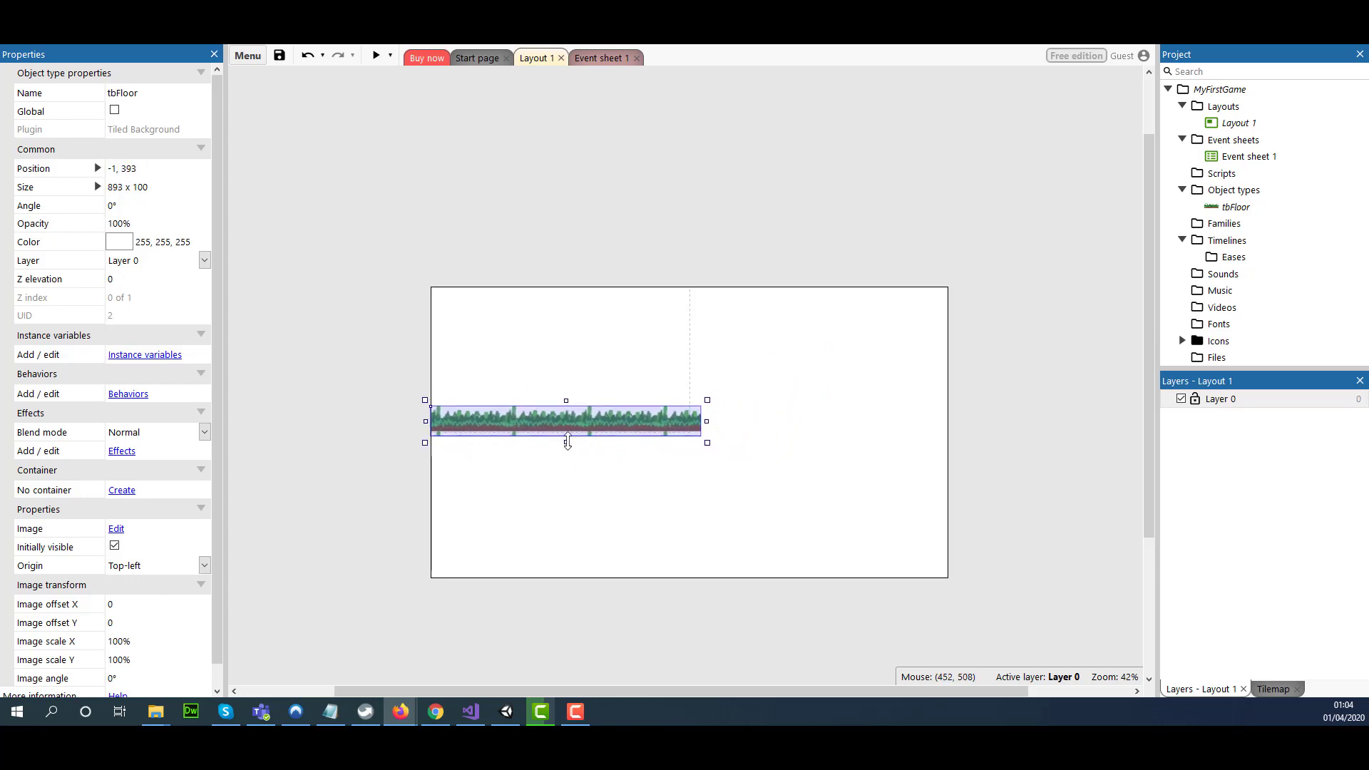
left_click_drag(564, 442, 573, 434)
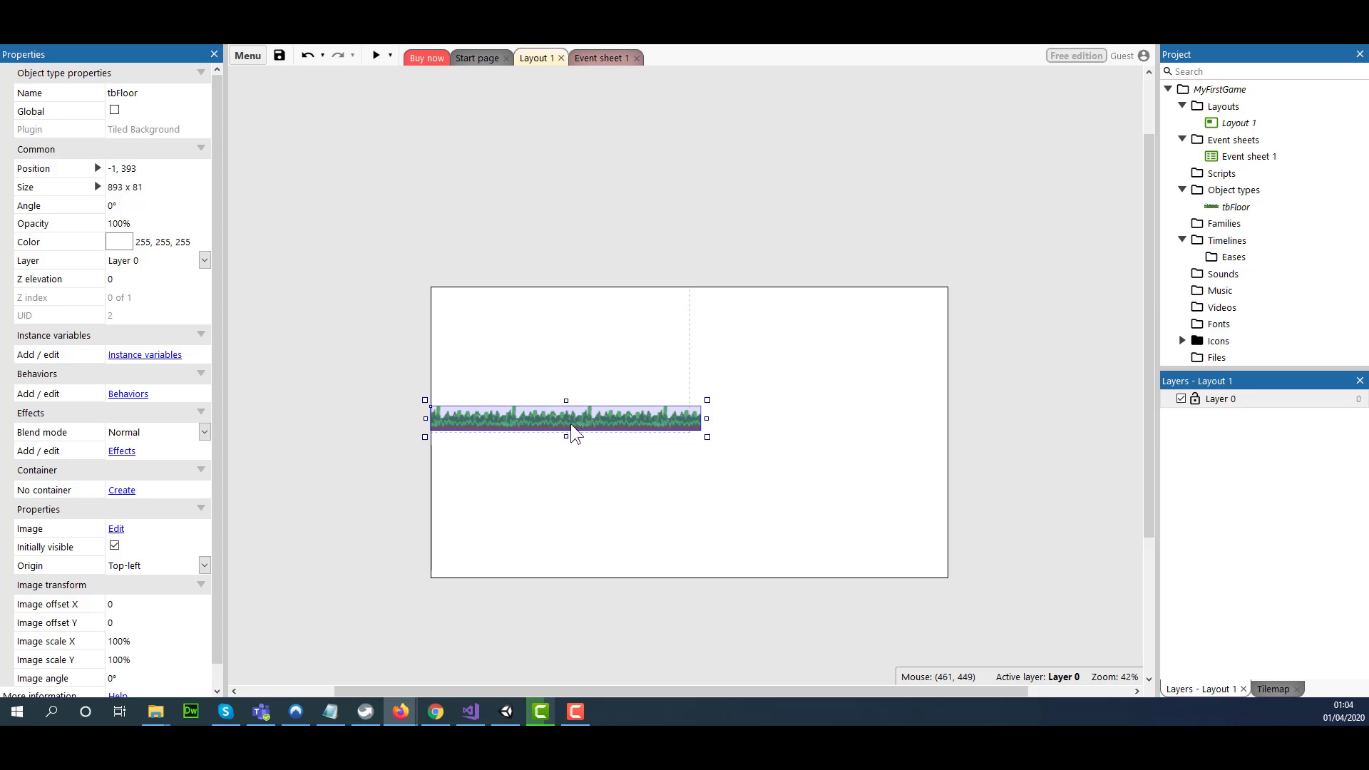
left_click_drag(708, 417, 742, 417)
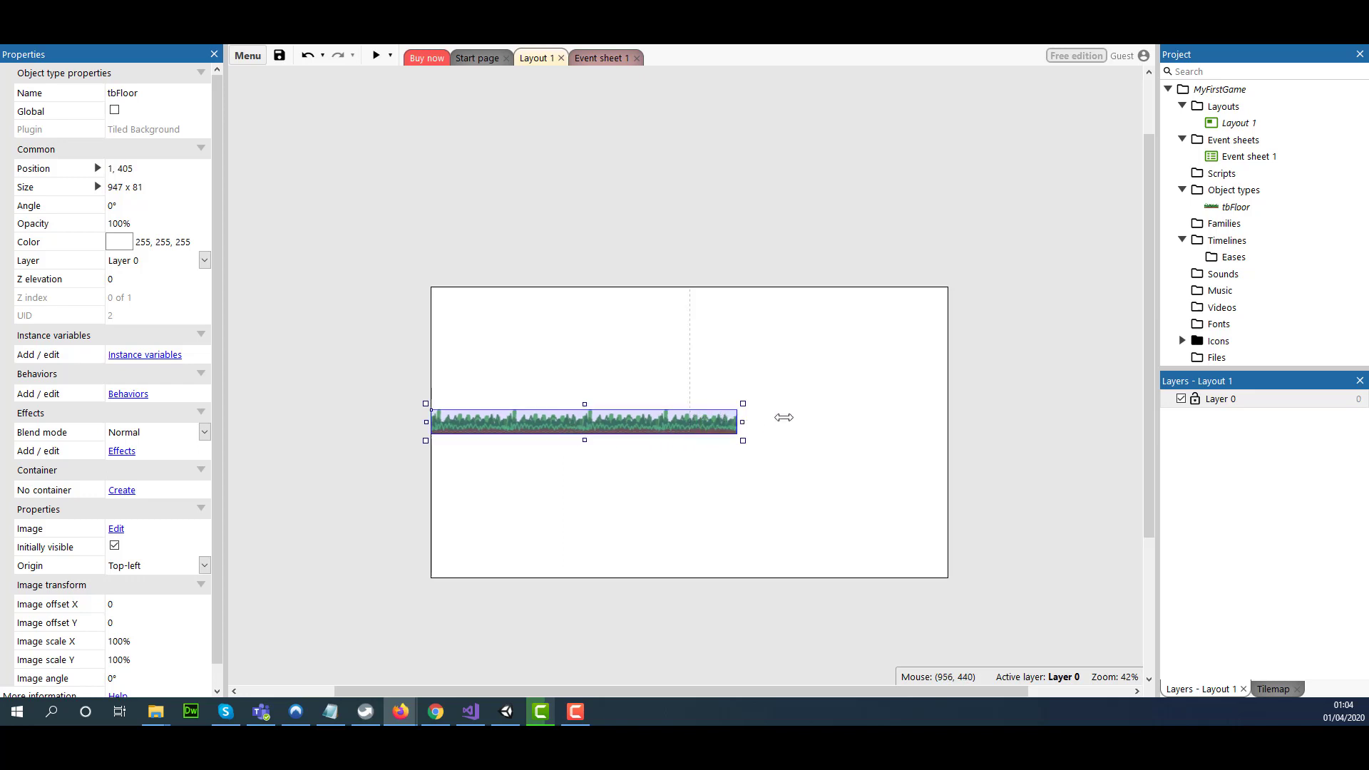
left_click_drag(742, 420, 953, 420)
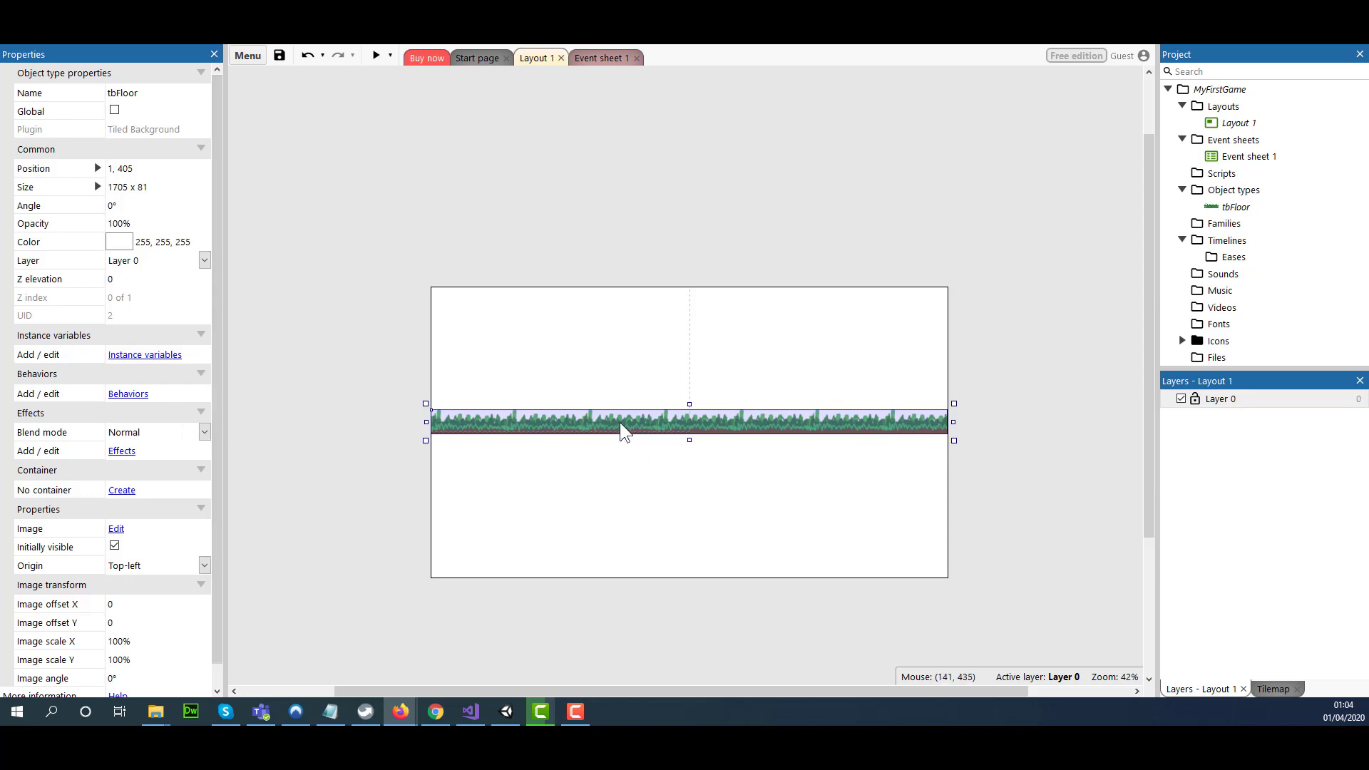
mouse_move(490, 386)
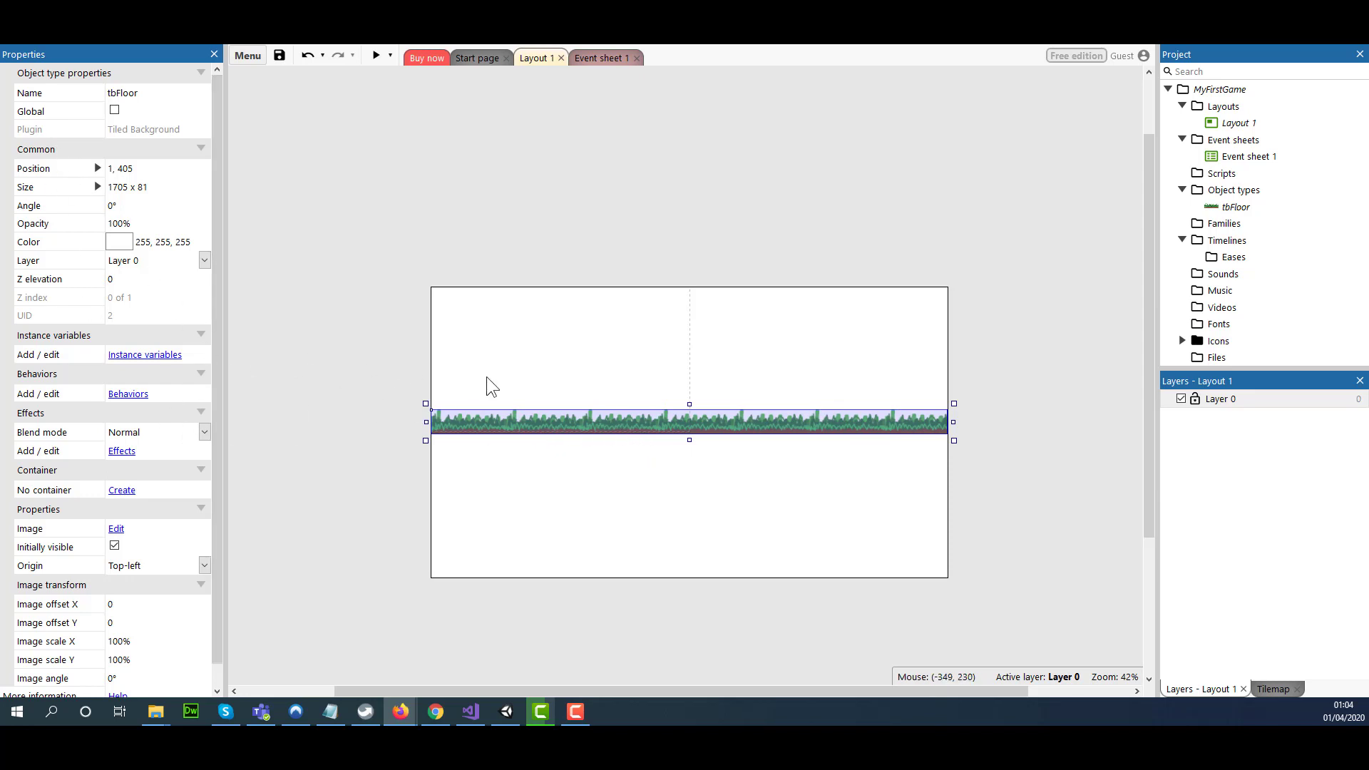
mouse_move(145, 404)
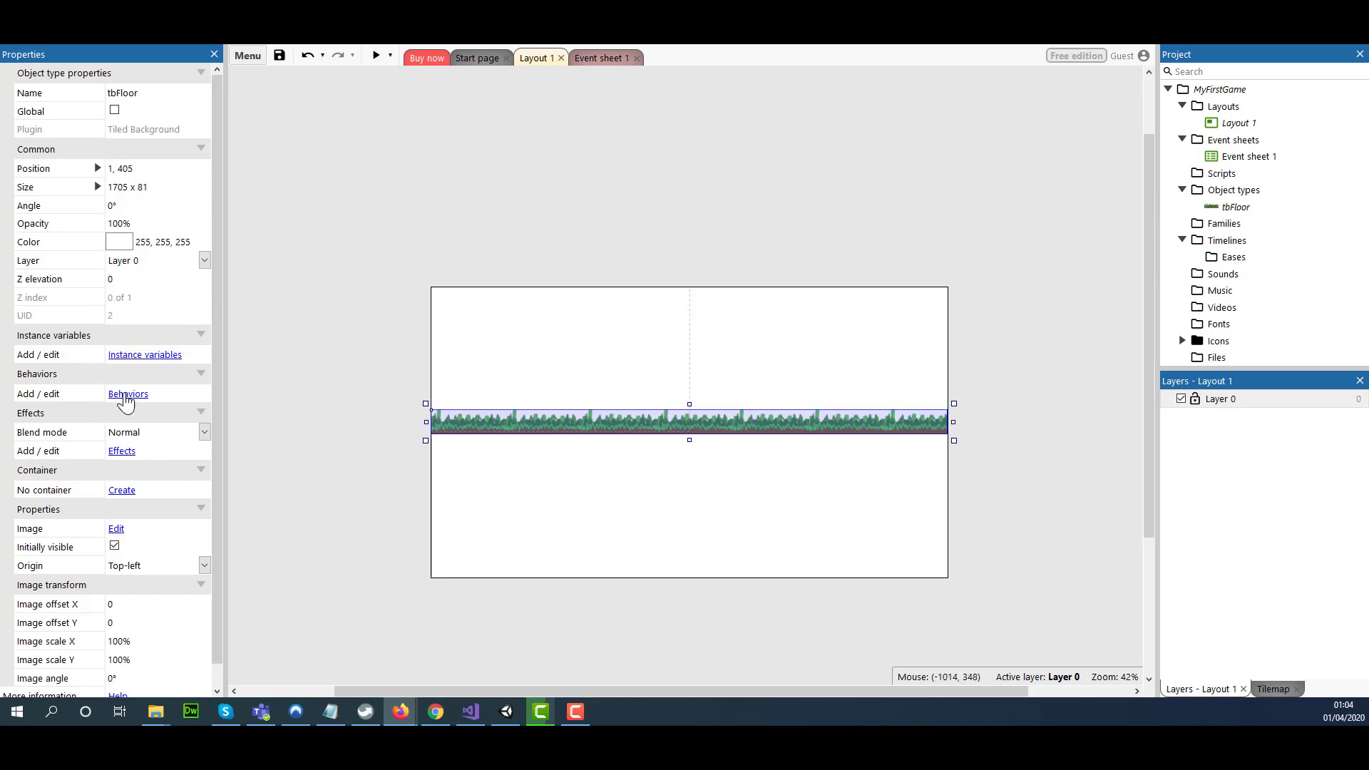
Step: Add the Solid behavior to the tbFloor tiled background object
left_click(128, 394)
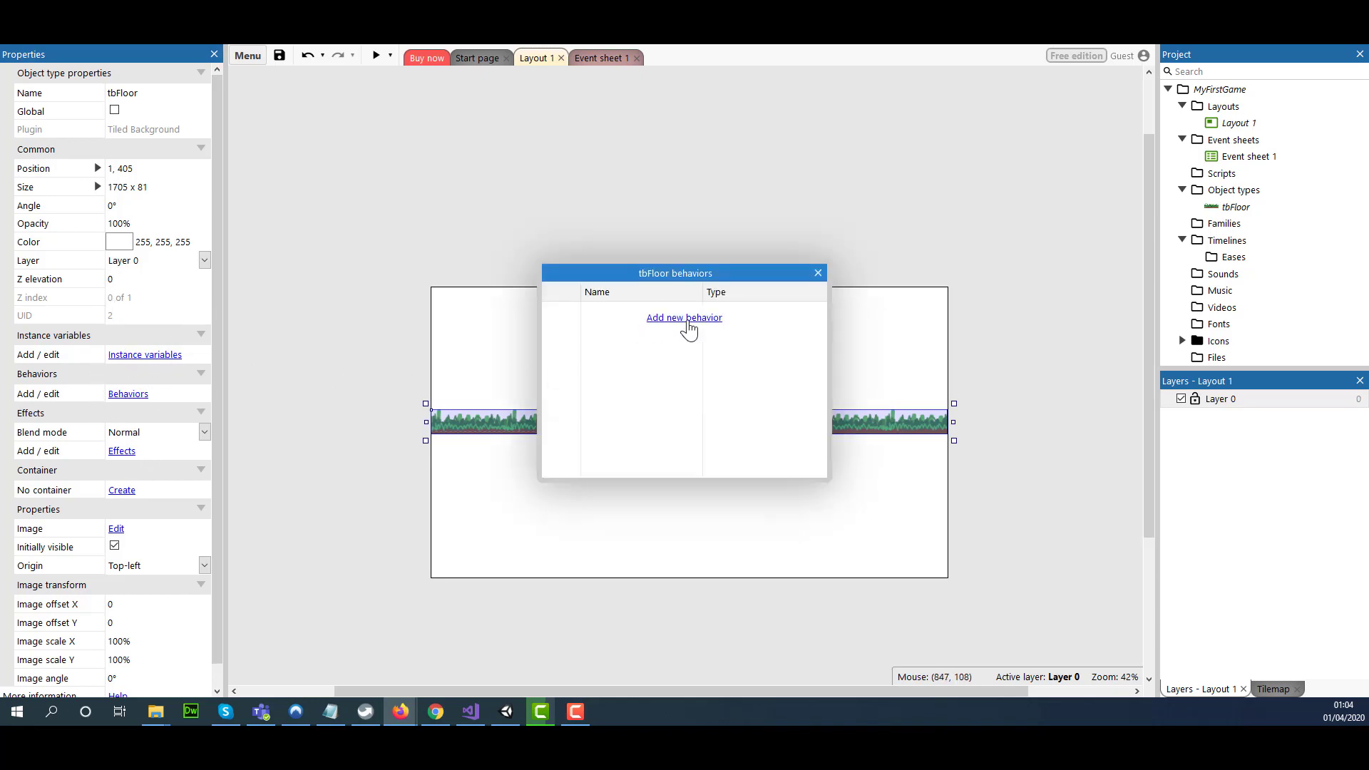
left_click(683, 317)
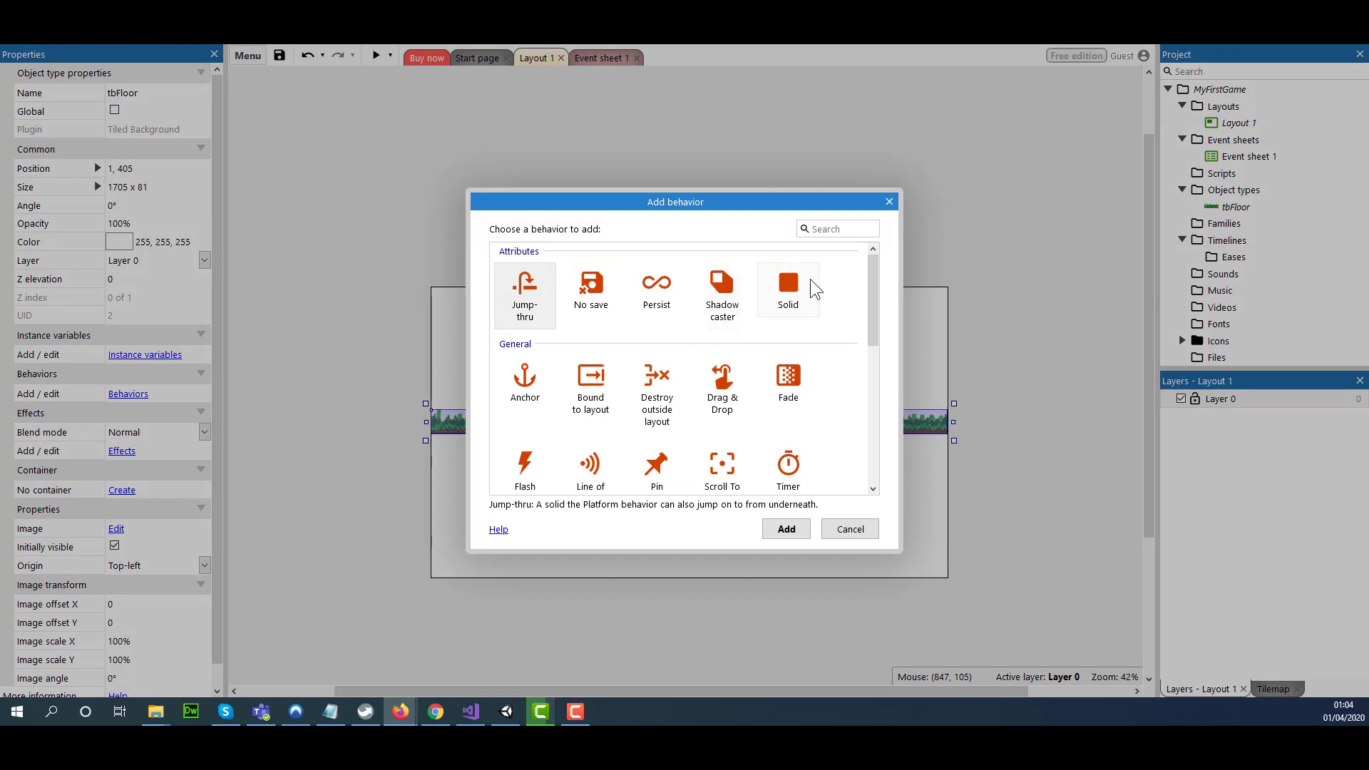
left_click(784, 528)
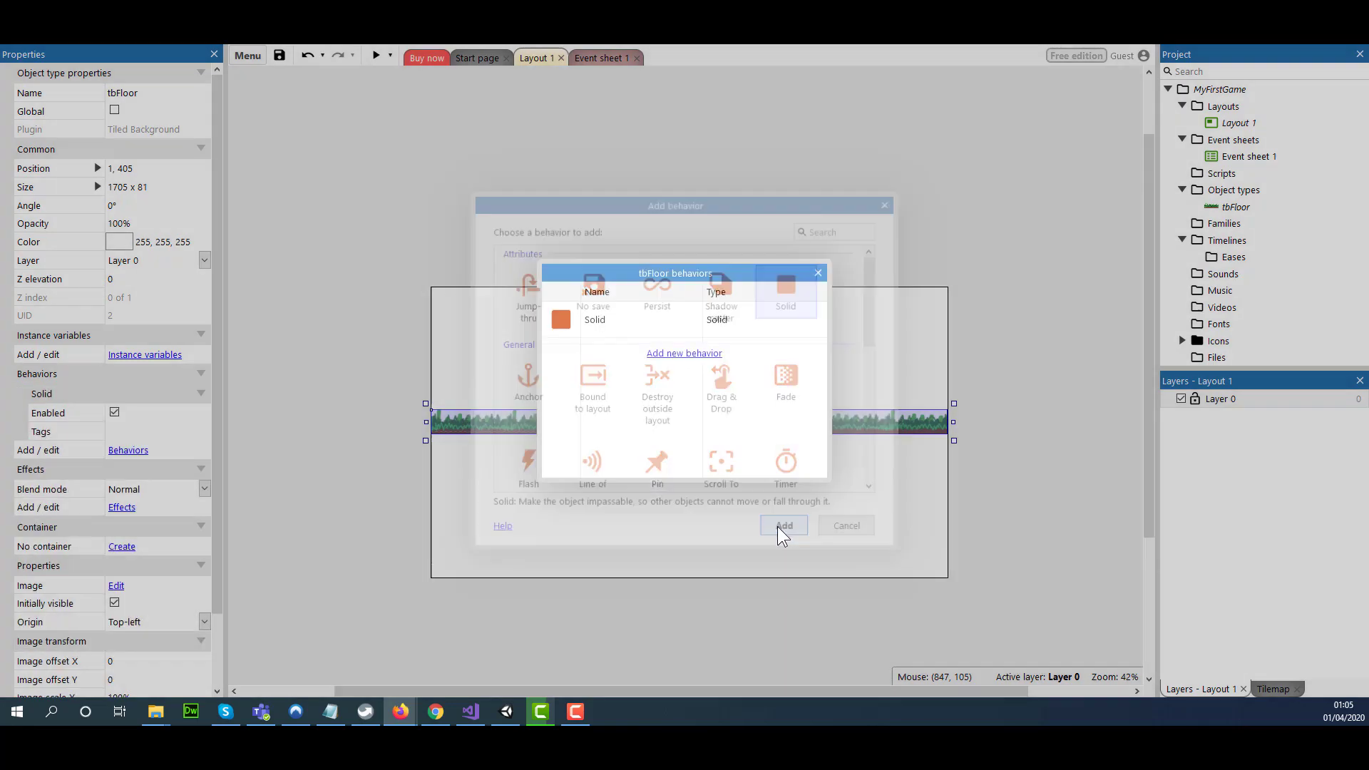
left_click(782, 525)
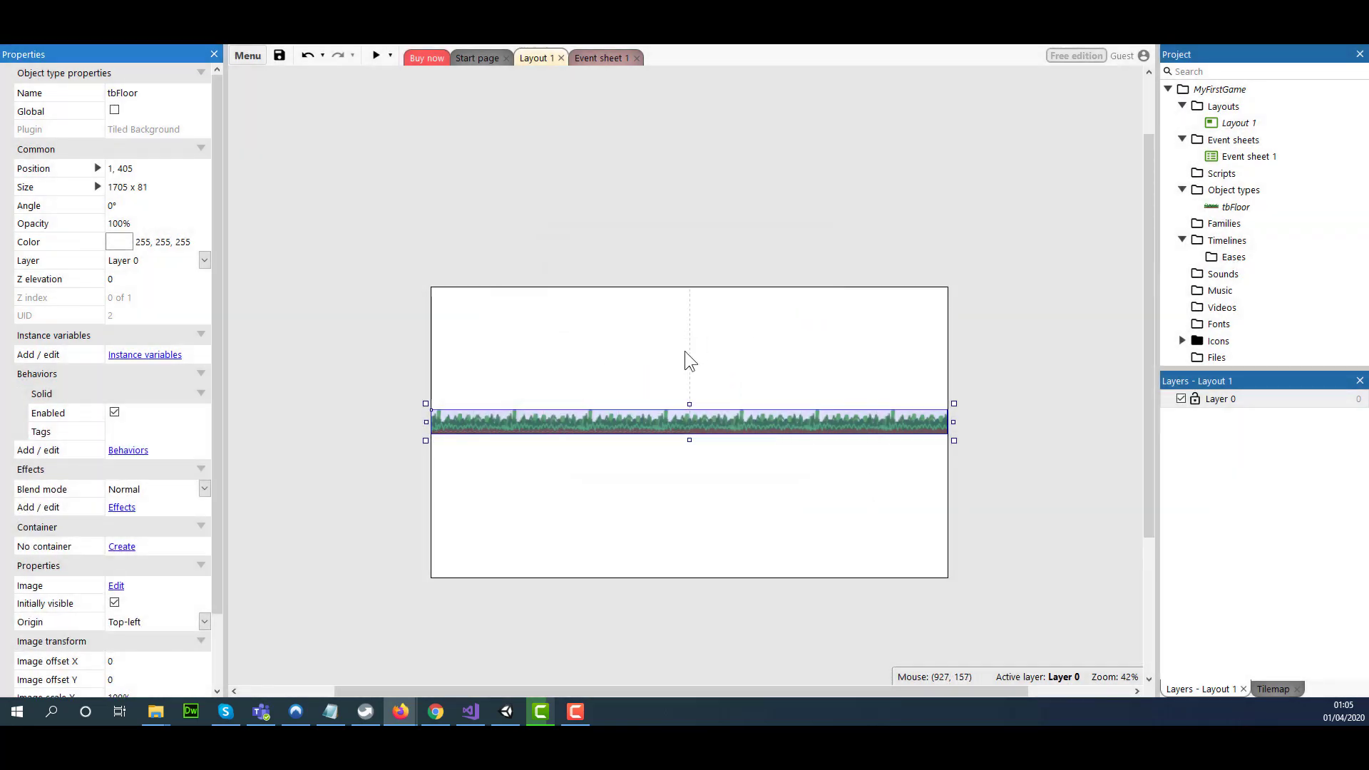
left_click(509, 374)
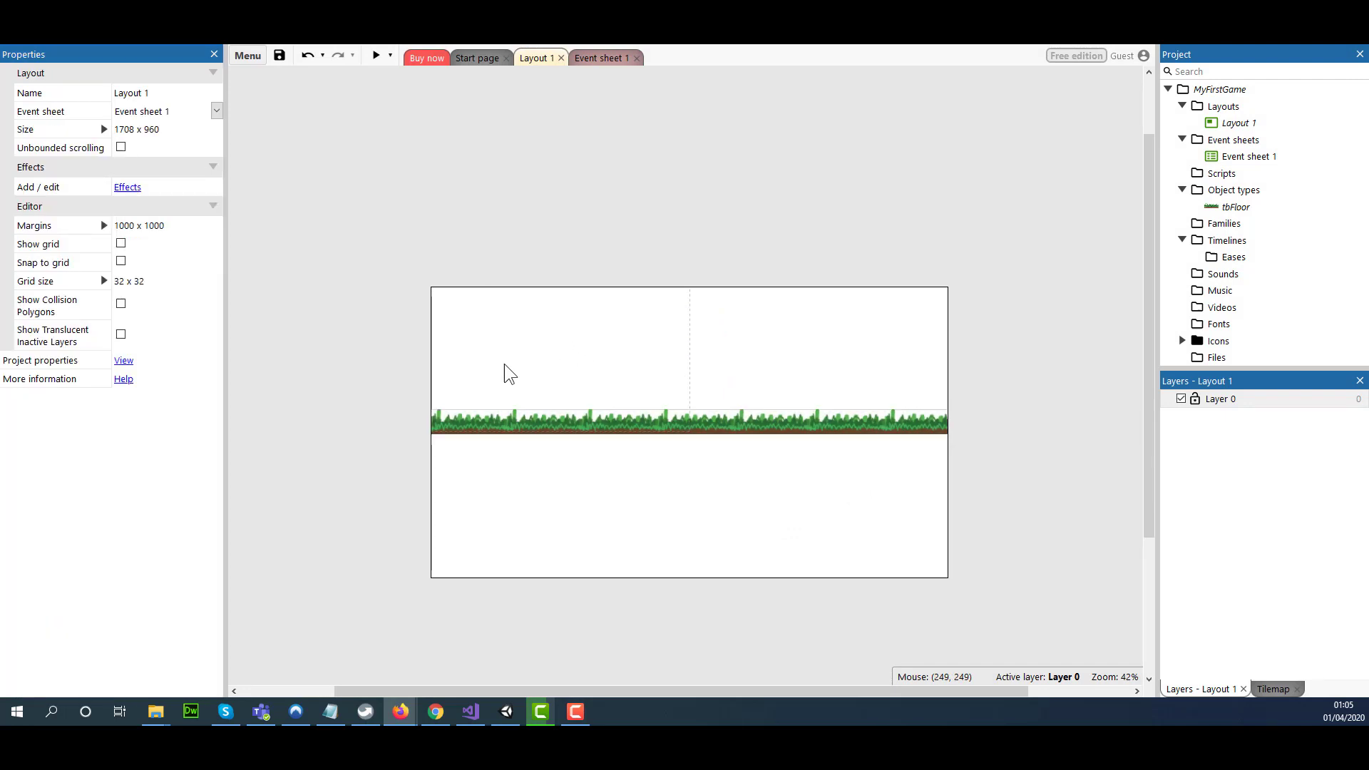
mouse_move(466, 397)
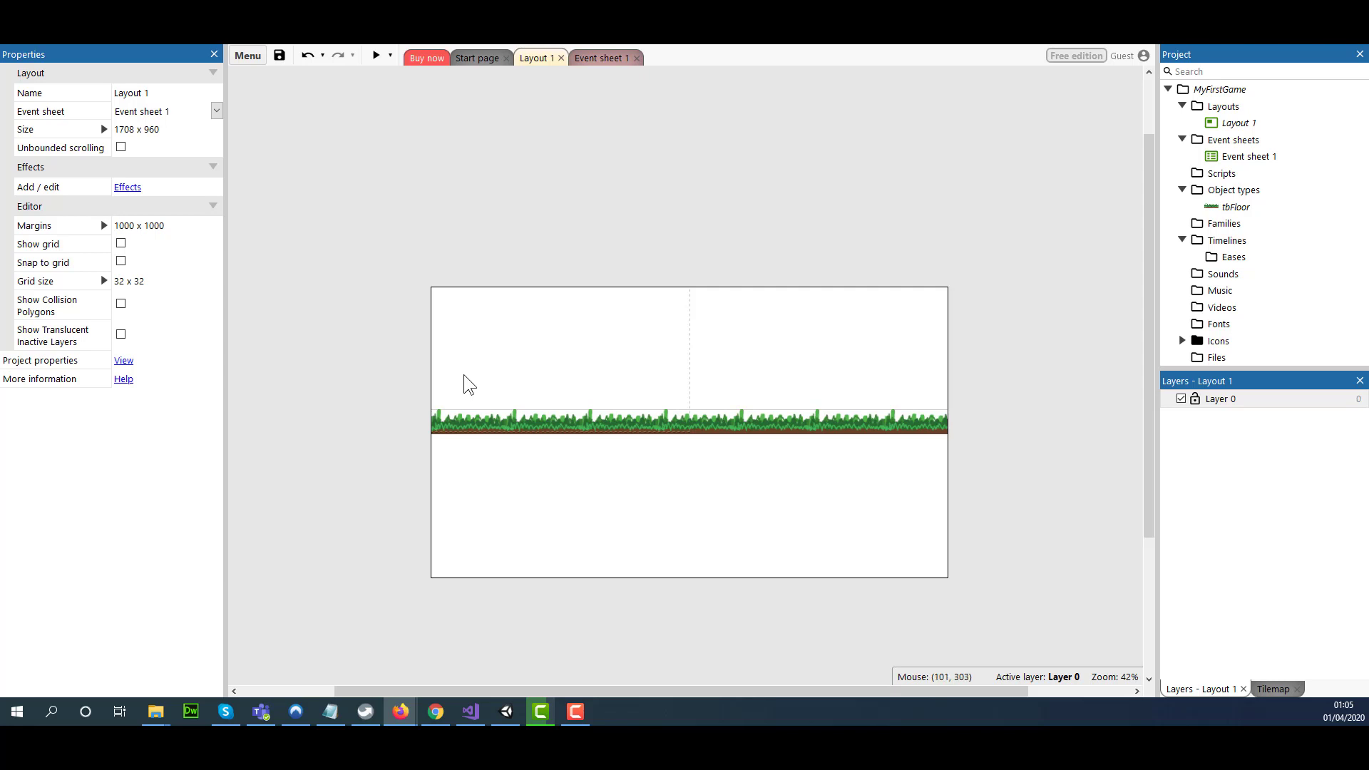
mouse_move(471, 382)
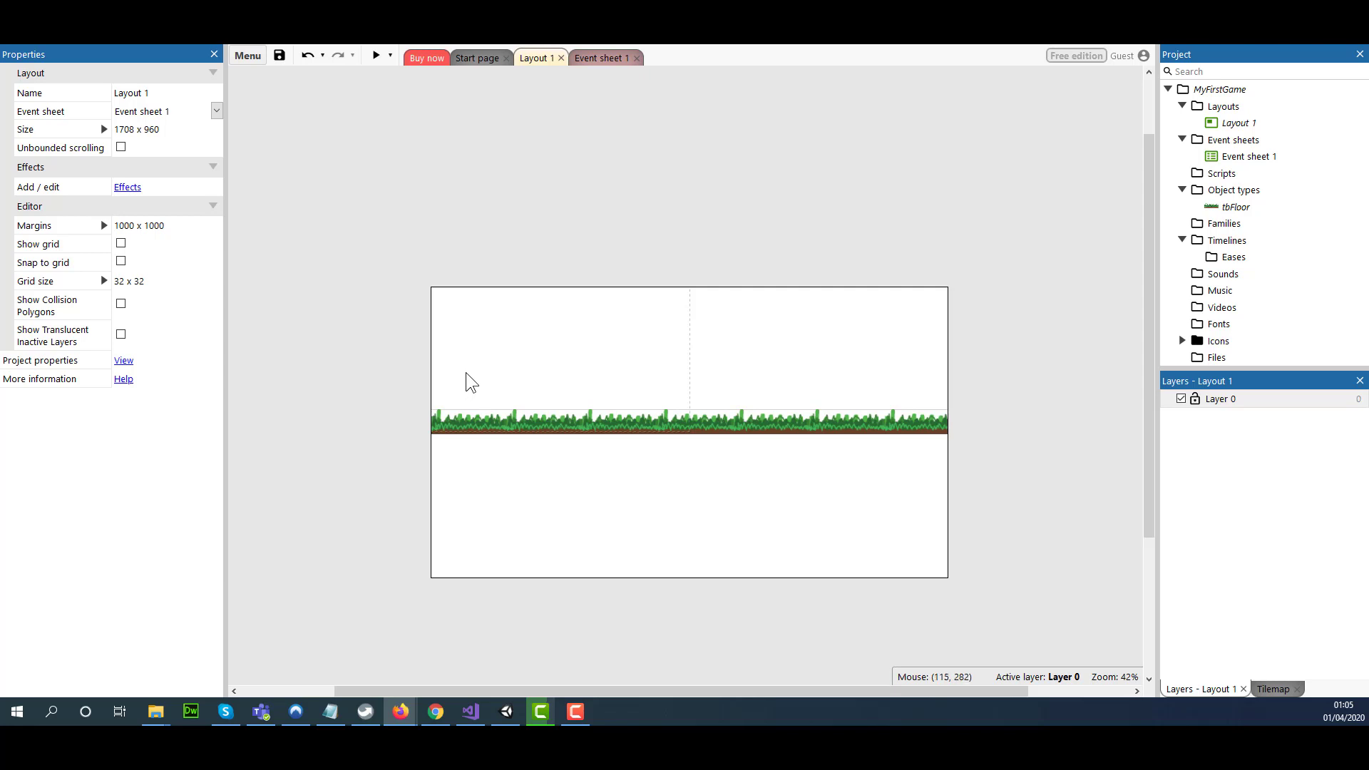
mouse_move(489, 369)
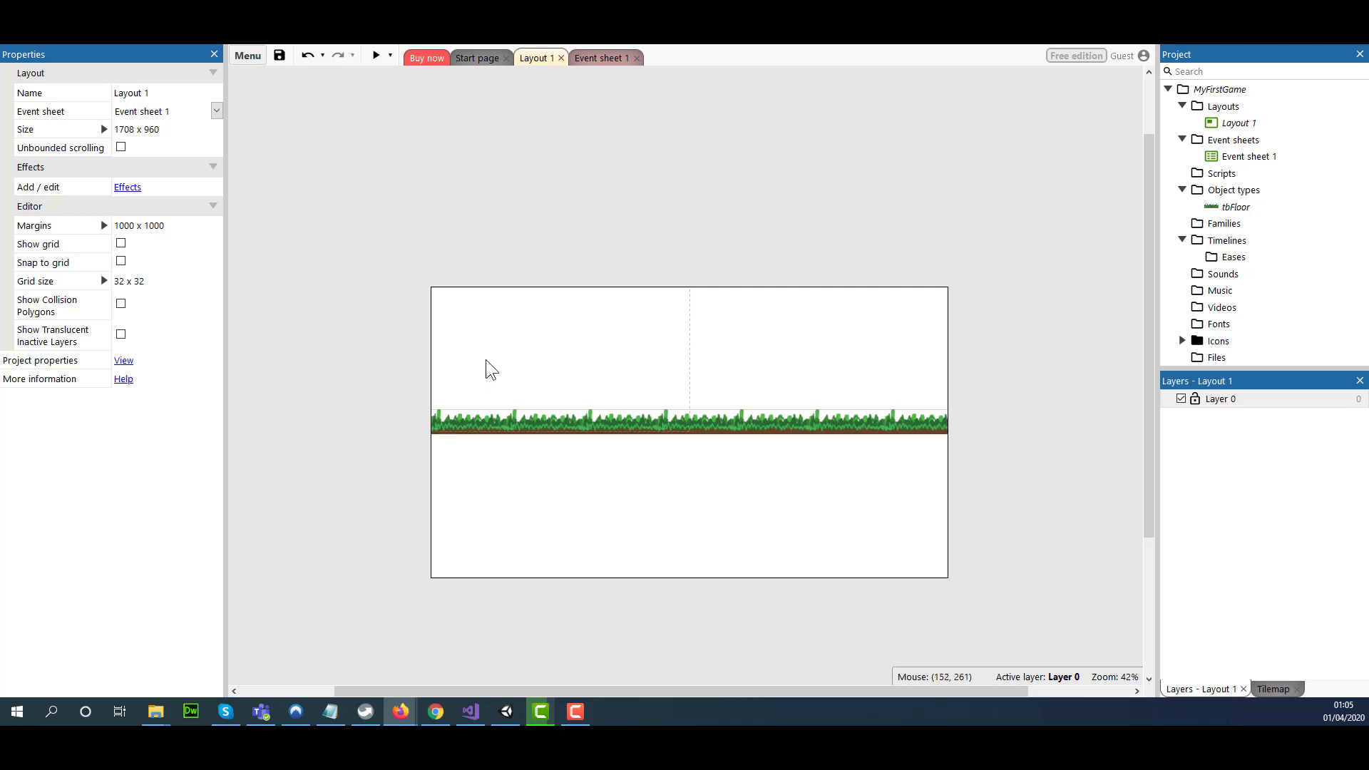